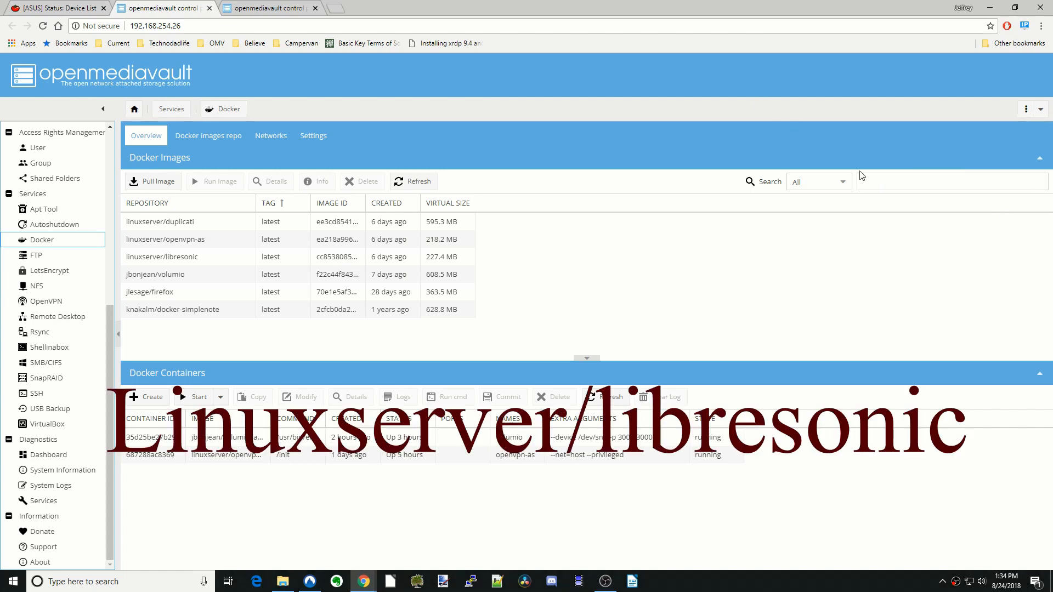
Search Docker images for linuxserver/libresonic, select it, and dismiss the Pull image dialog.
type("linuxserver/libre")
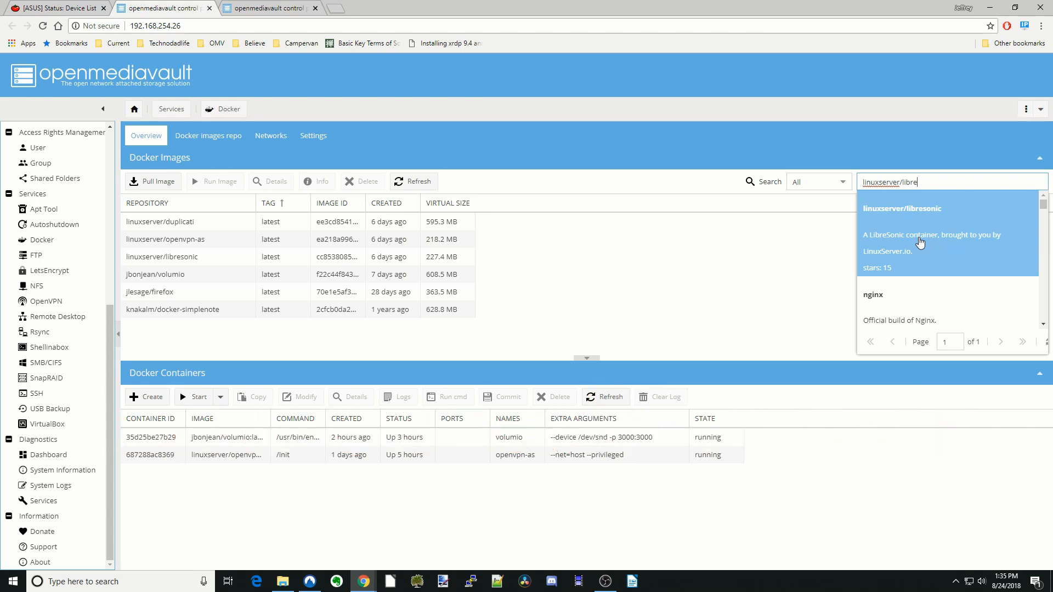
left_click(902, 208)
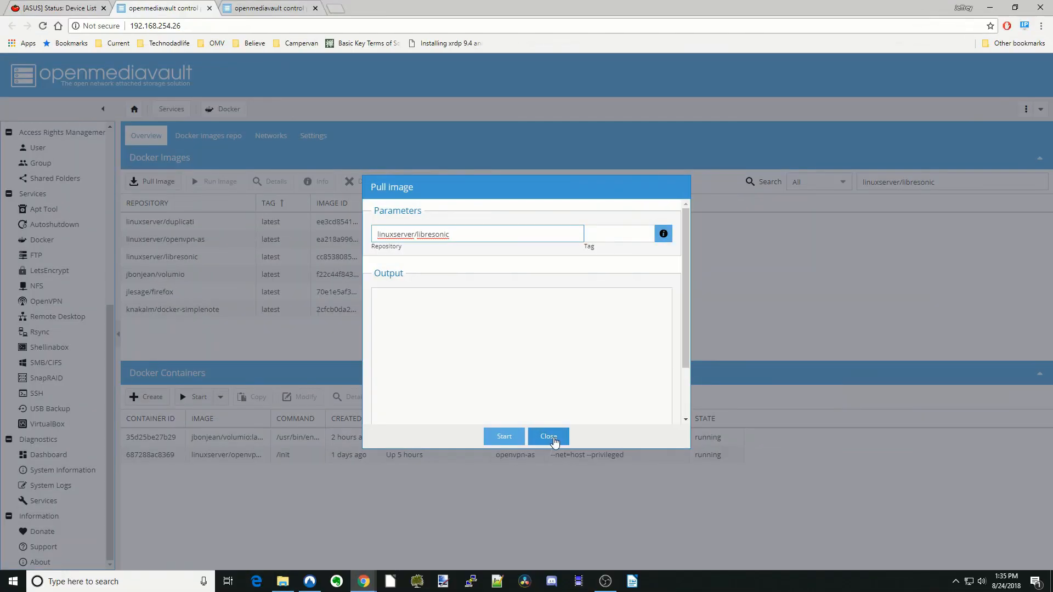
left_click(548, 436)
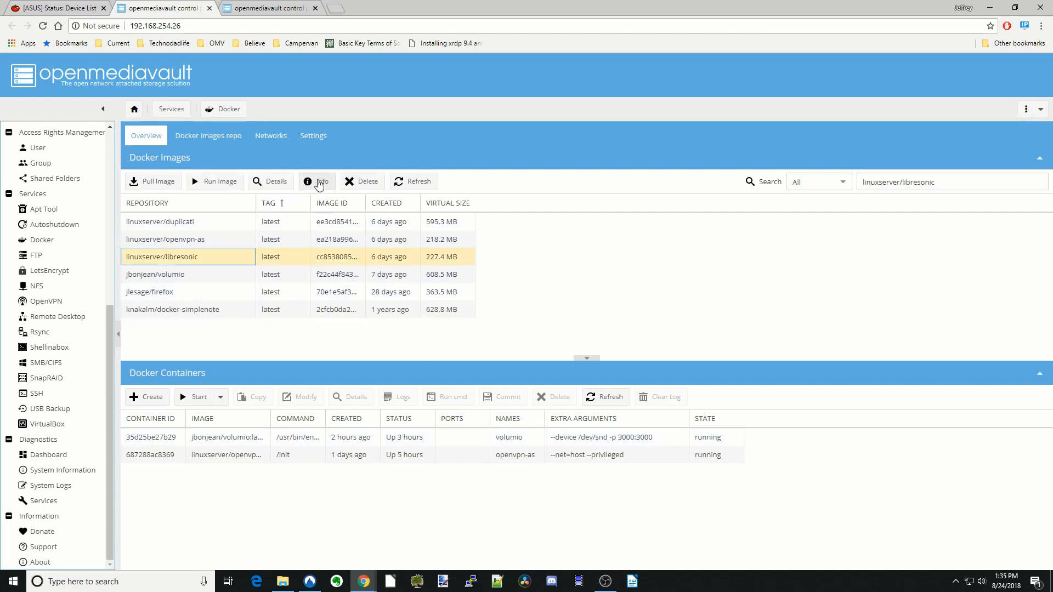
Open the linuxserver/libresonic repository page on Docker Hub and scroll through its details.
left_click(316, 181)
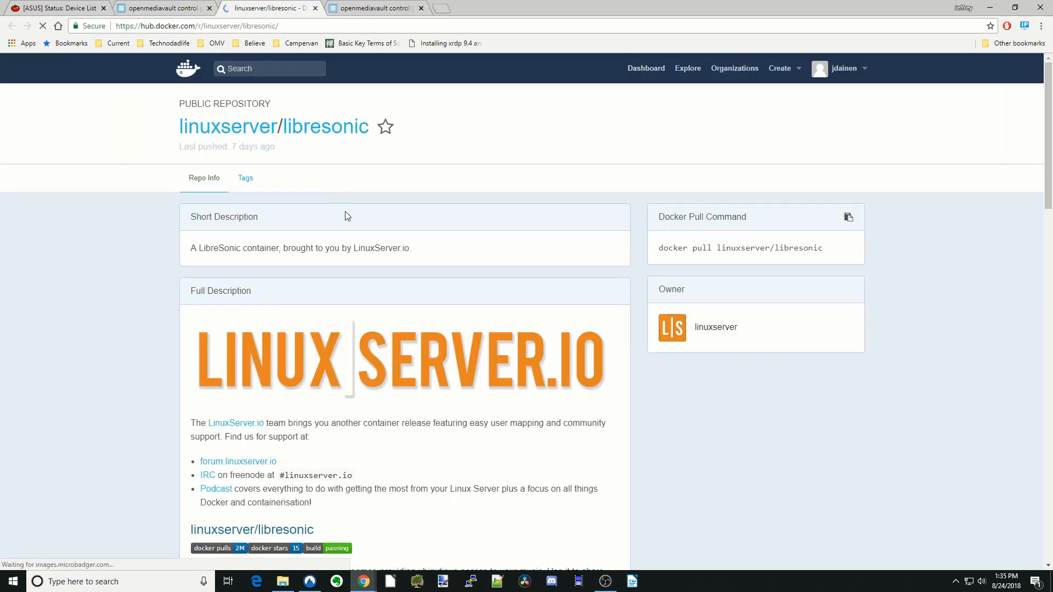
scroll("down", 3)
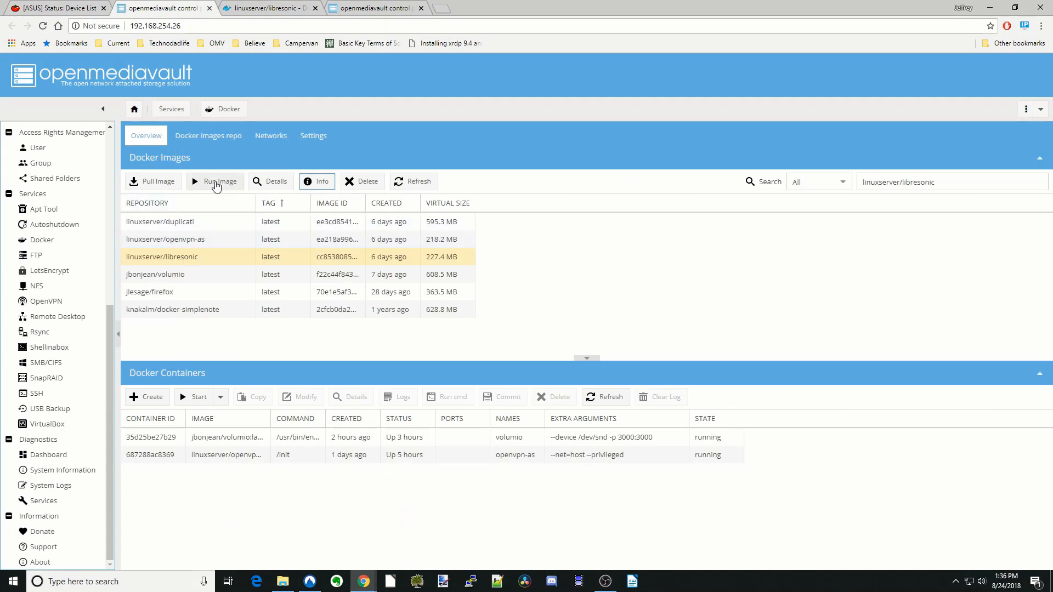
Run the libresonic image as a container named libresonic with host port 4040 for 4040/tcp.
left_click(215, 182)
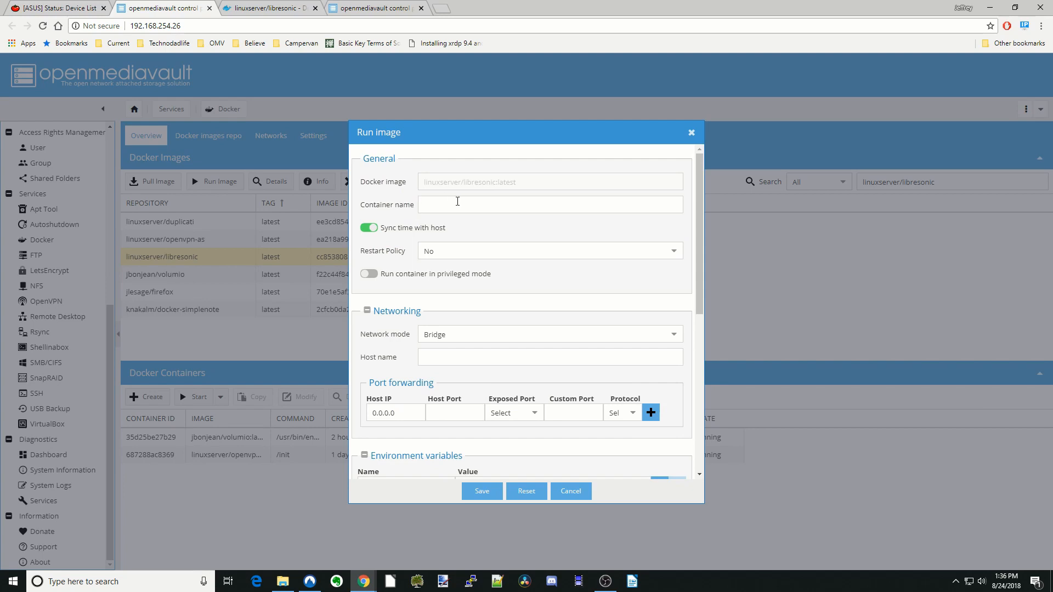
left_click(550, 204)
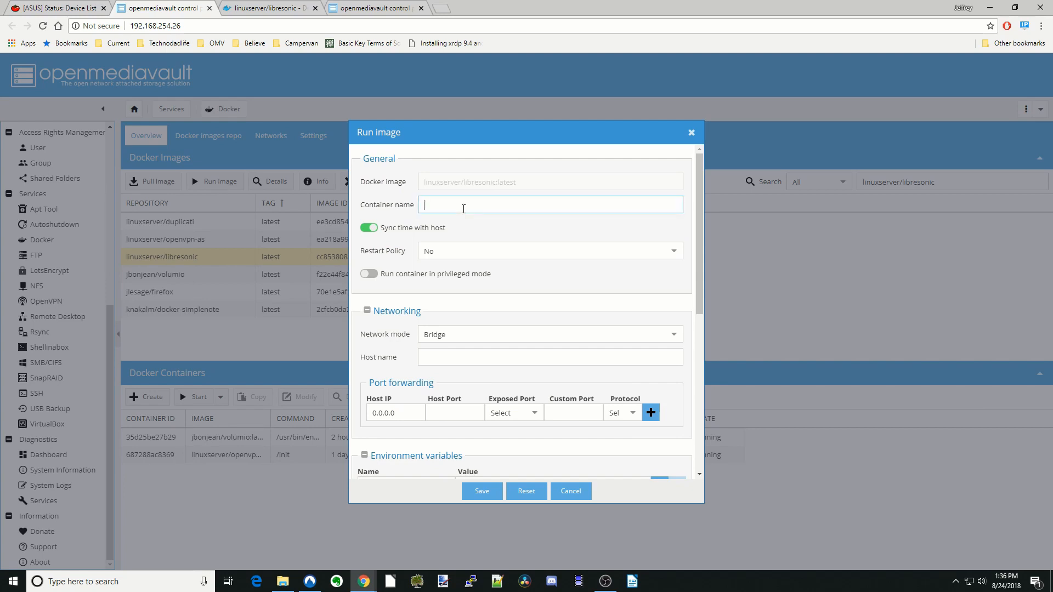
type("libresonic")
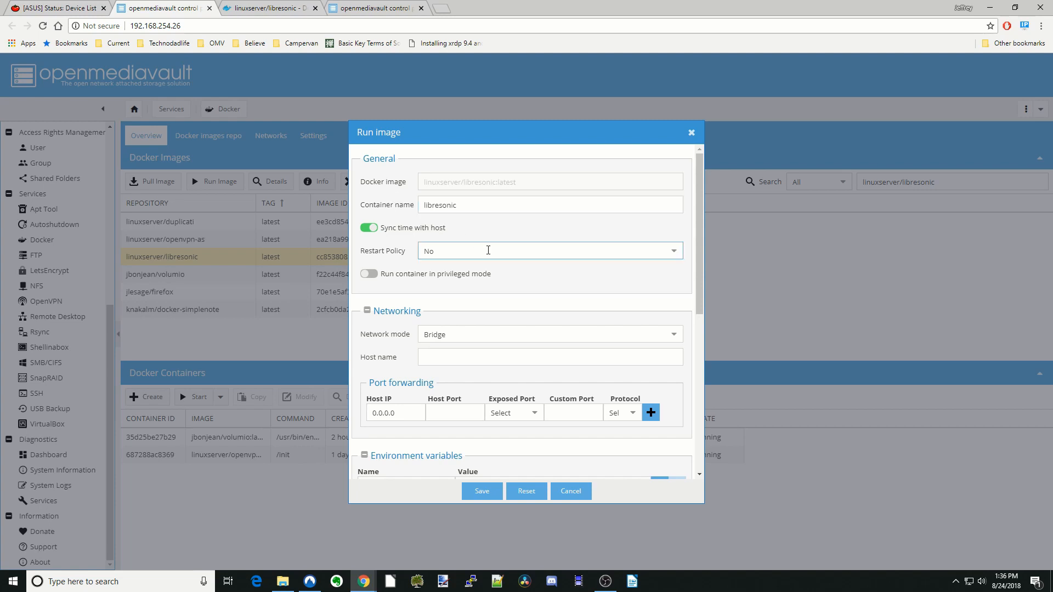
left_click(549, 251)
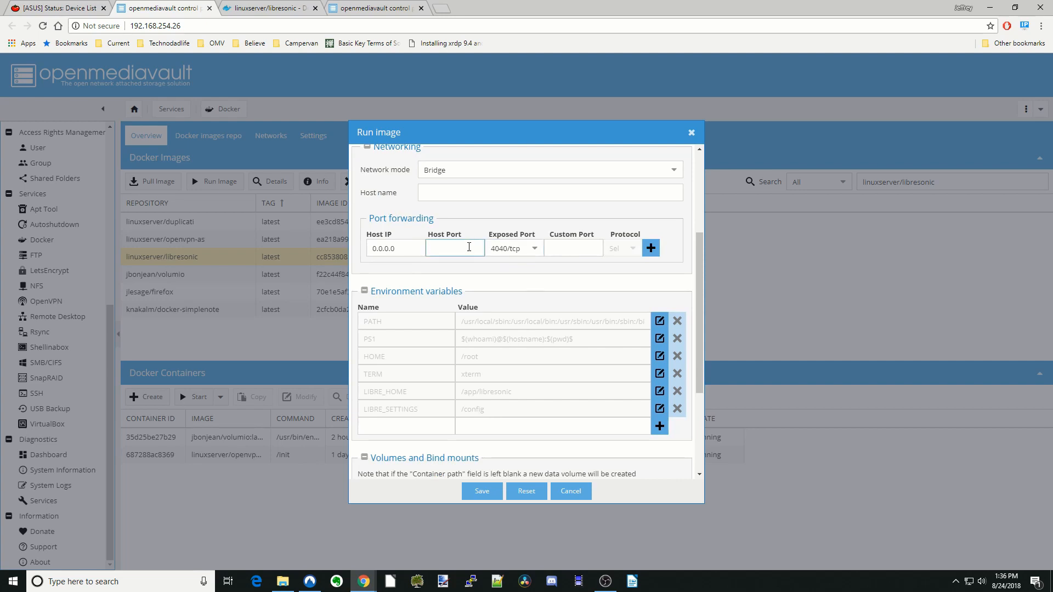
type("4040")
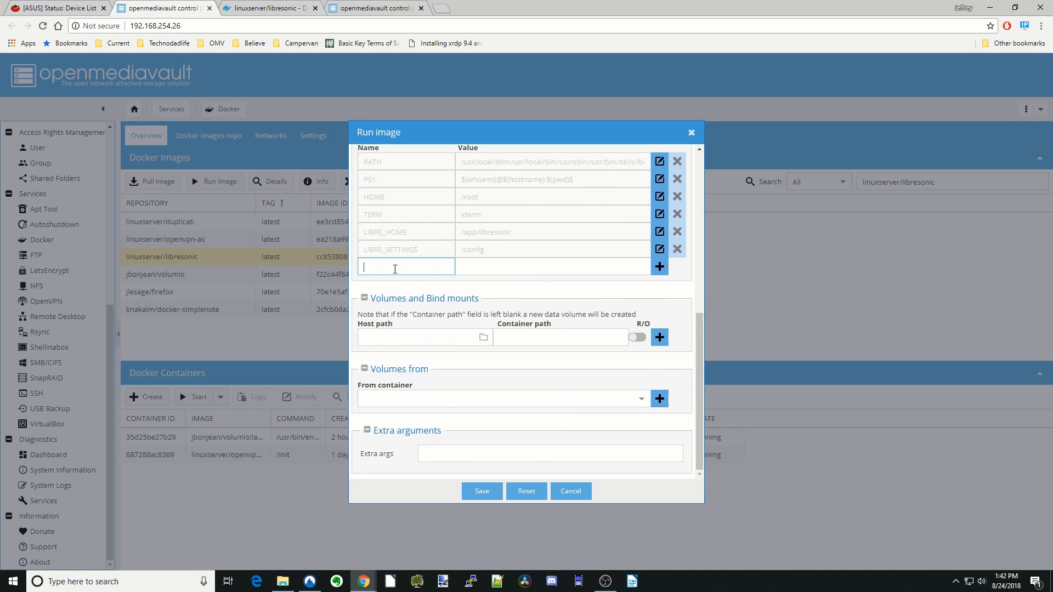
Add PUID 1000, PGID 100 and TZ America/New_York environment variables.
type("PUID")
left_click(553, 267)
type("1000")
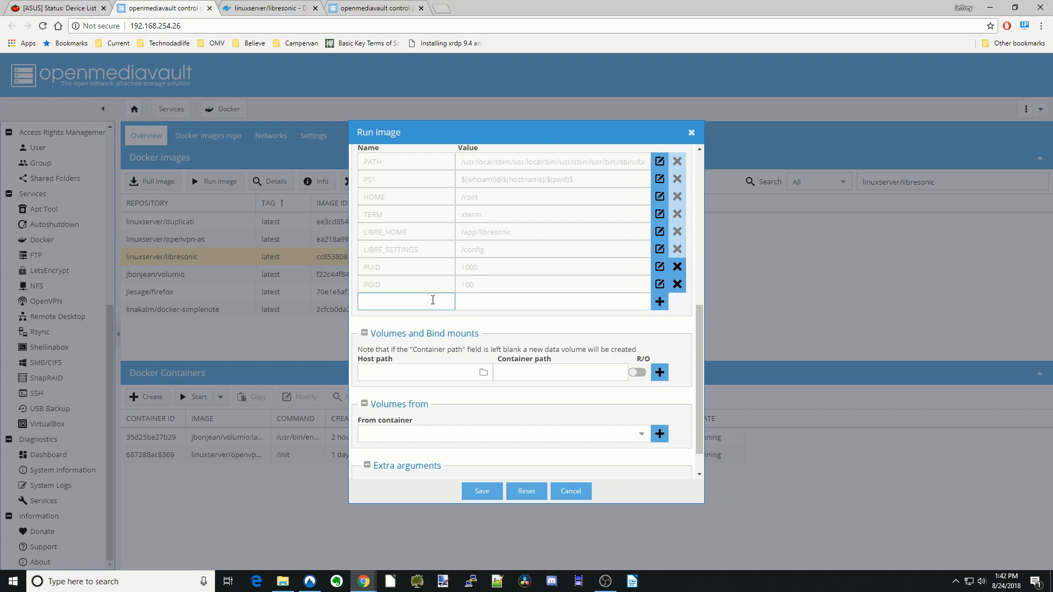
type("America/New_York")
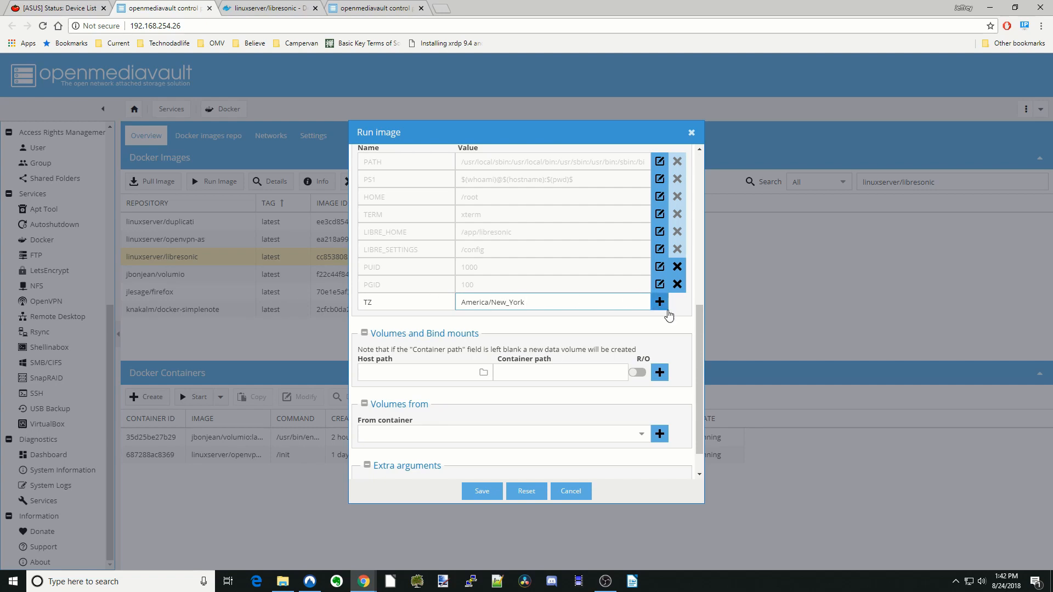
left_click(659, 302)
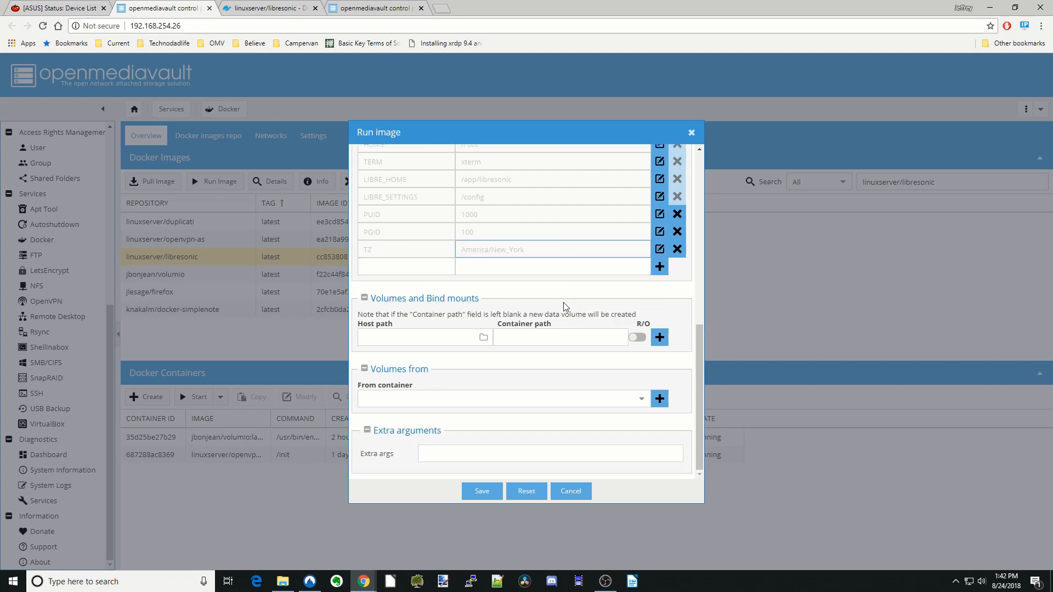
Set the first volume's container path to /config and create a new folder in AppData.
left_click(560, 338)
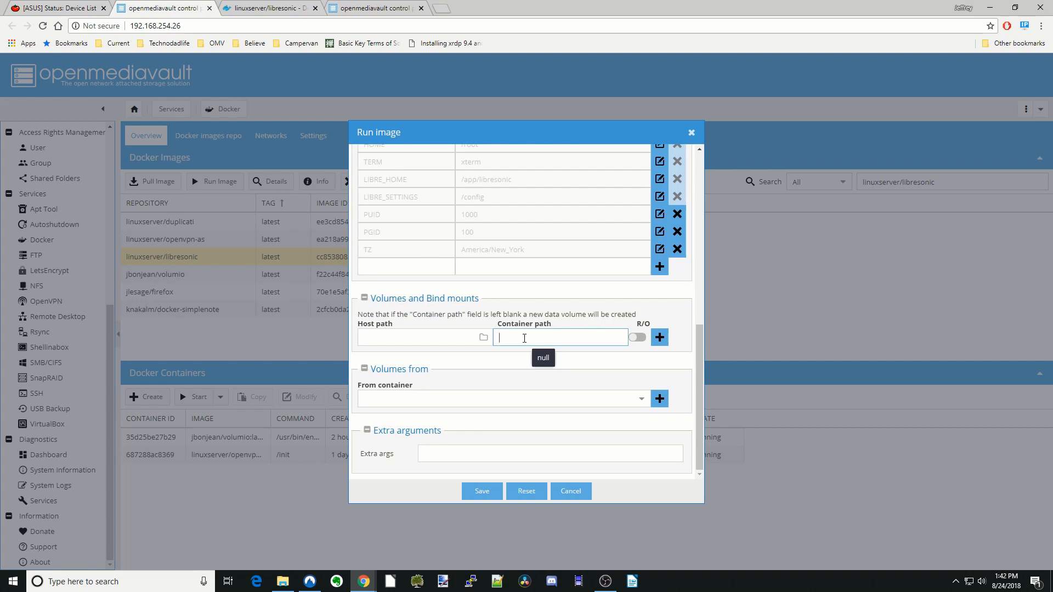
left_click(560, 337)
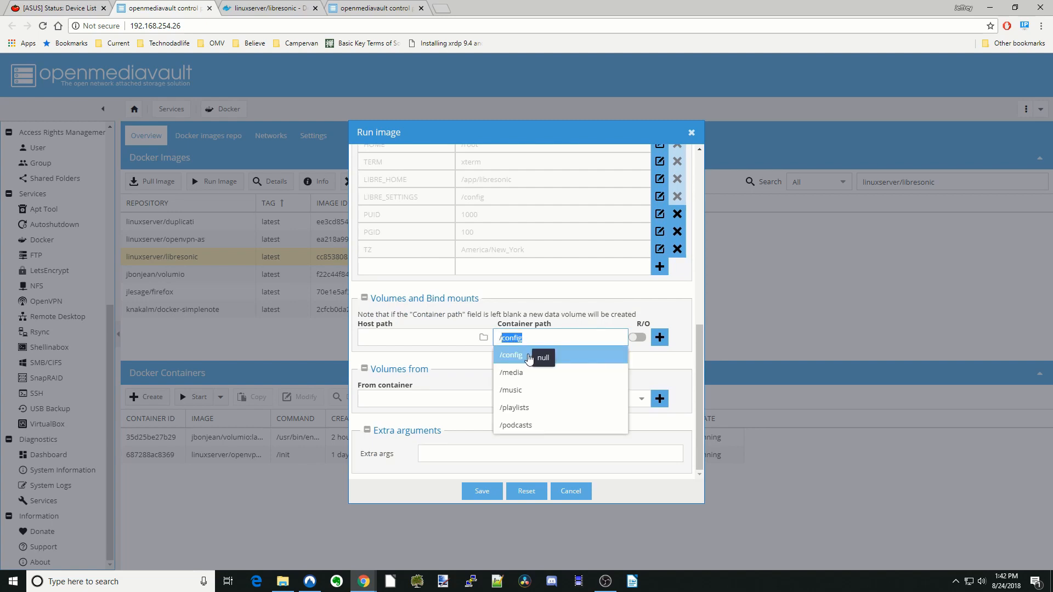
left_click(510, 354)
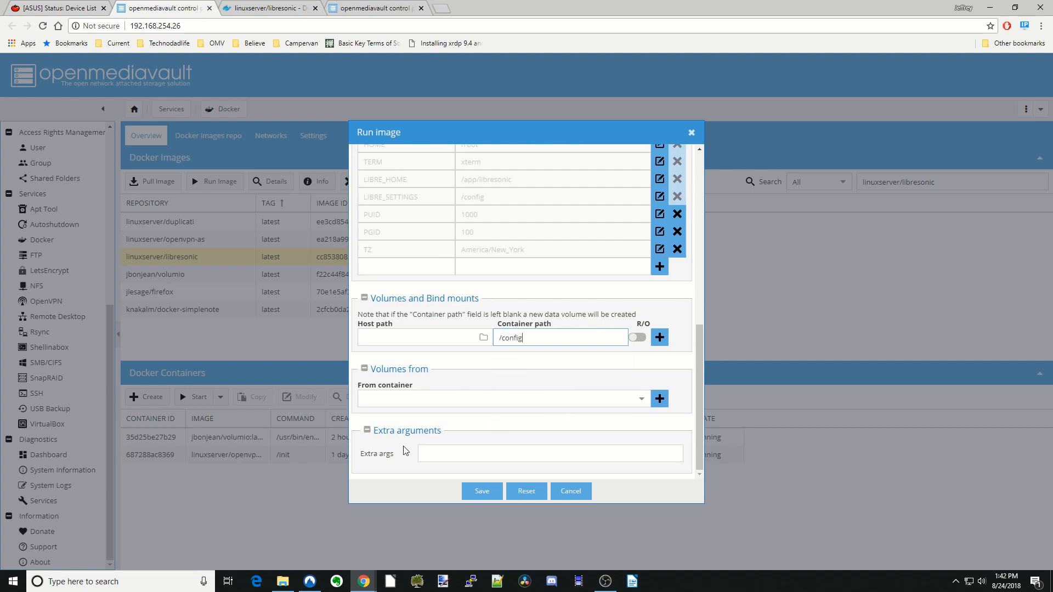
left_click(282, 582)
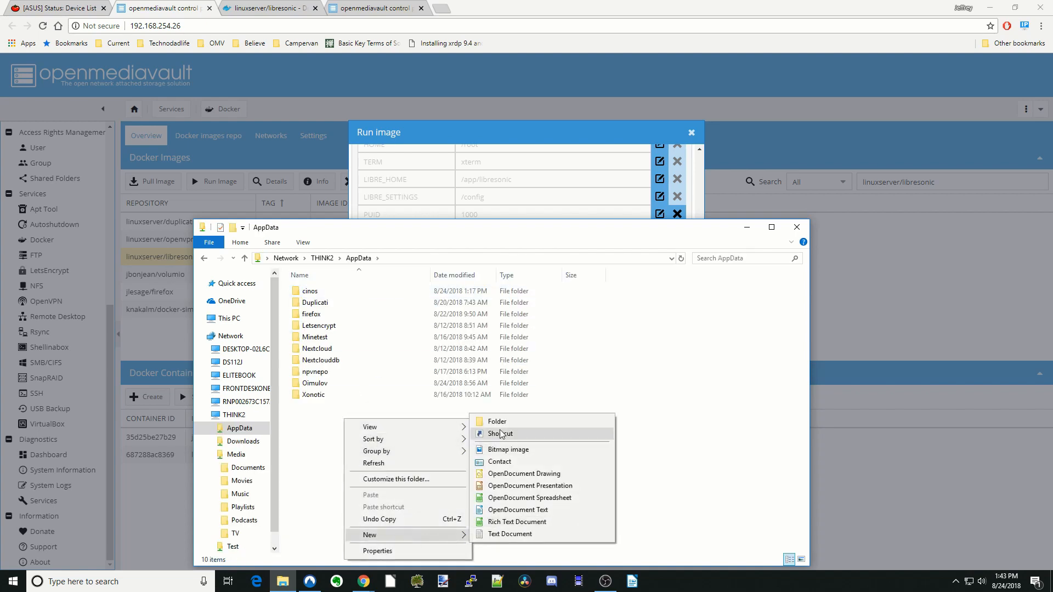
left_click(497, 421)
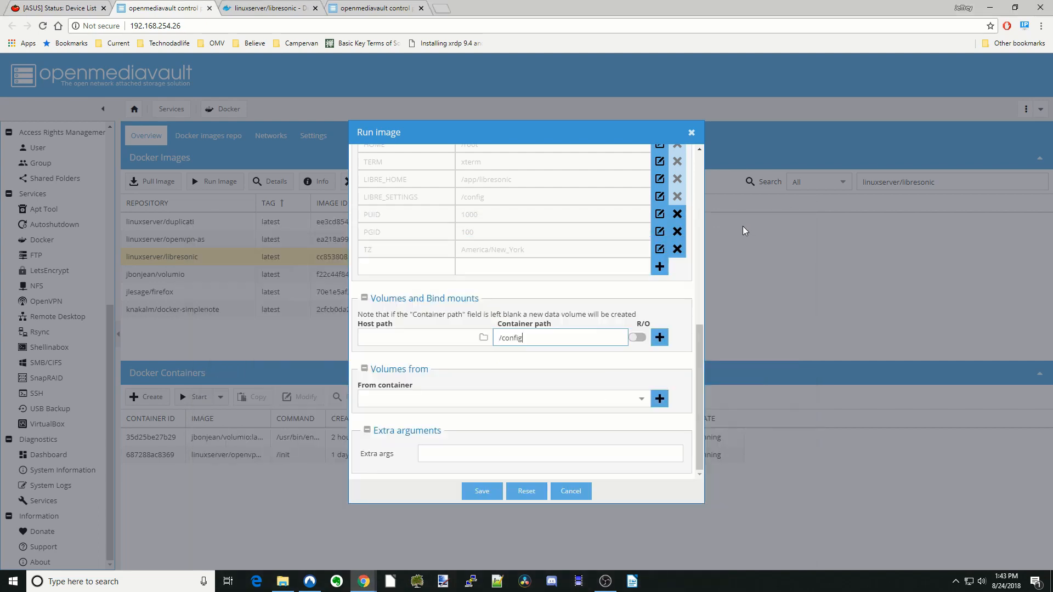
Bind host folder sharedfolders/AppData/Libresonic to /config and add the mount.
left_click(485, 337)
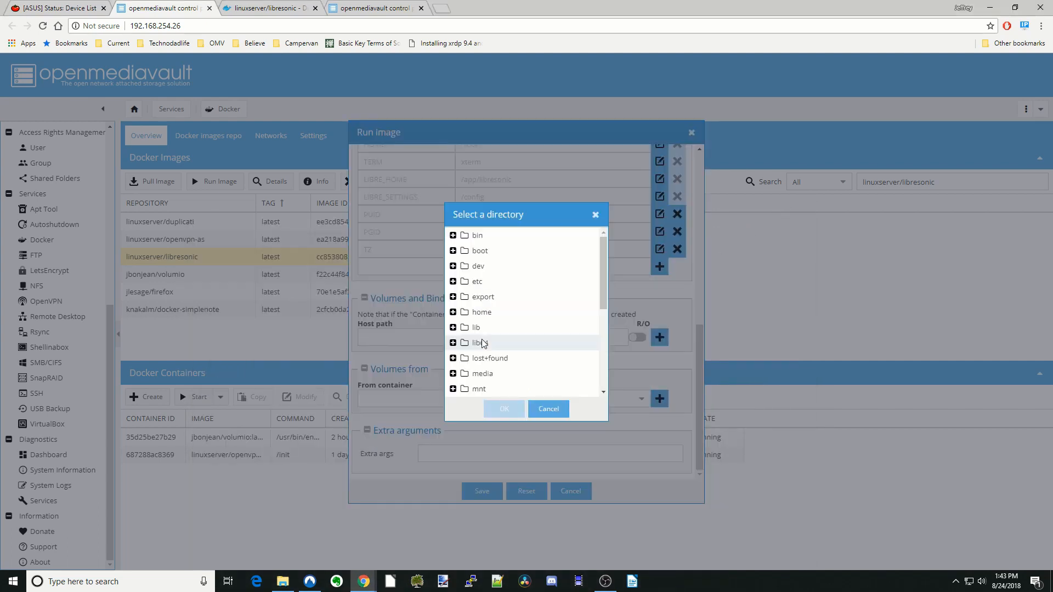
left_click(465, 316)
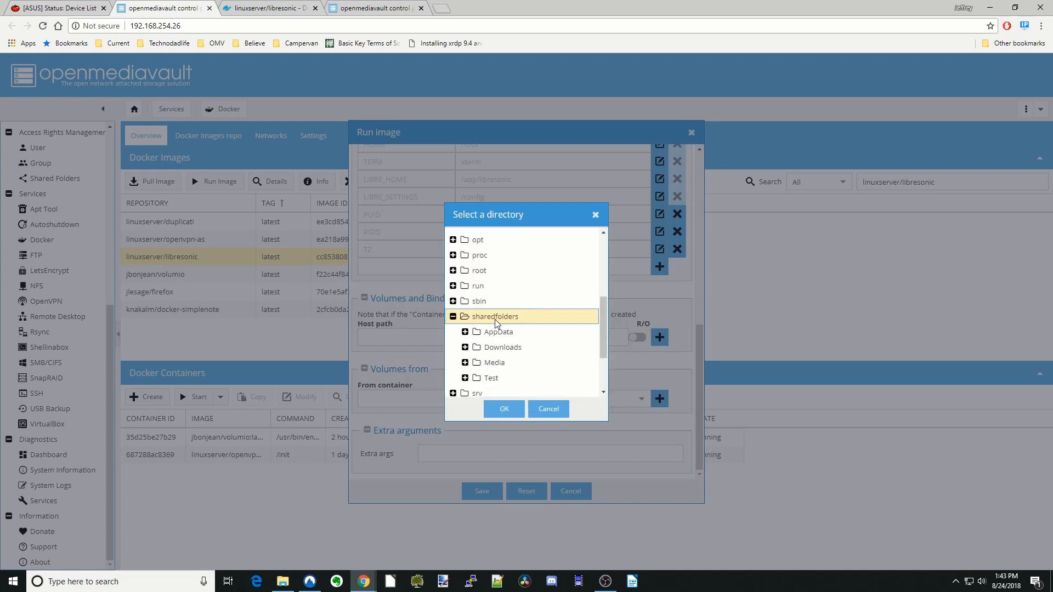
scroll("down", 3)
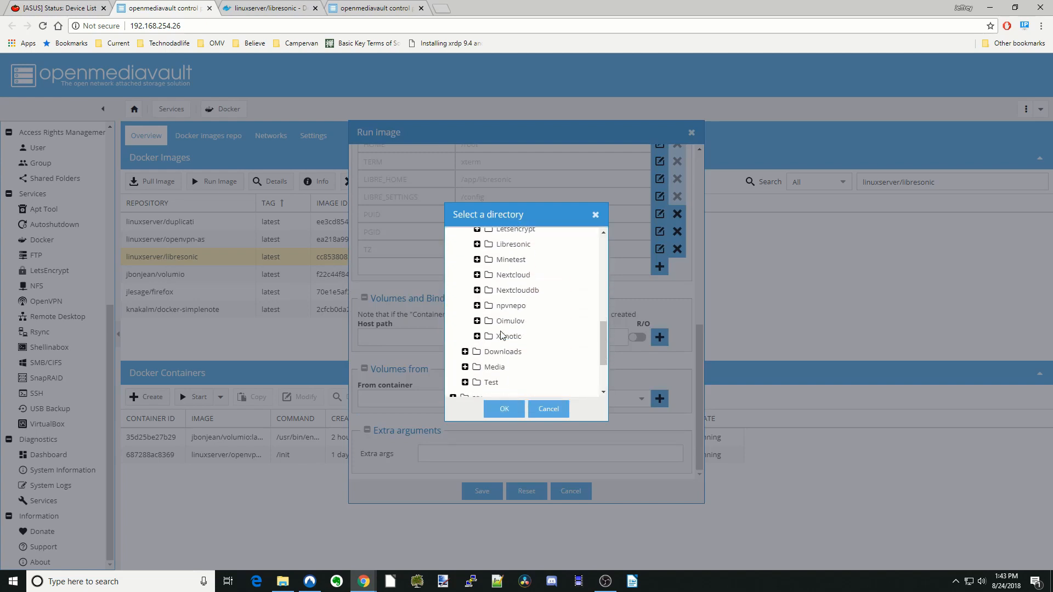
left_click(512, 244)
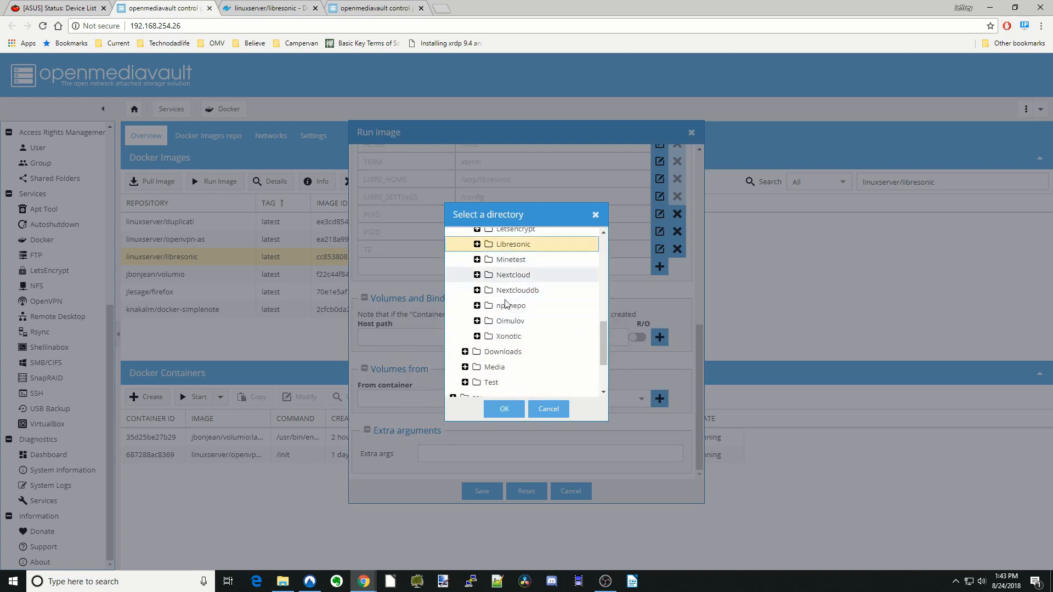
left_click(504, 409)
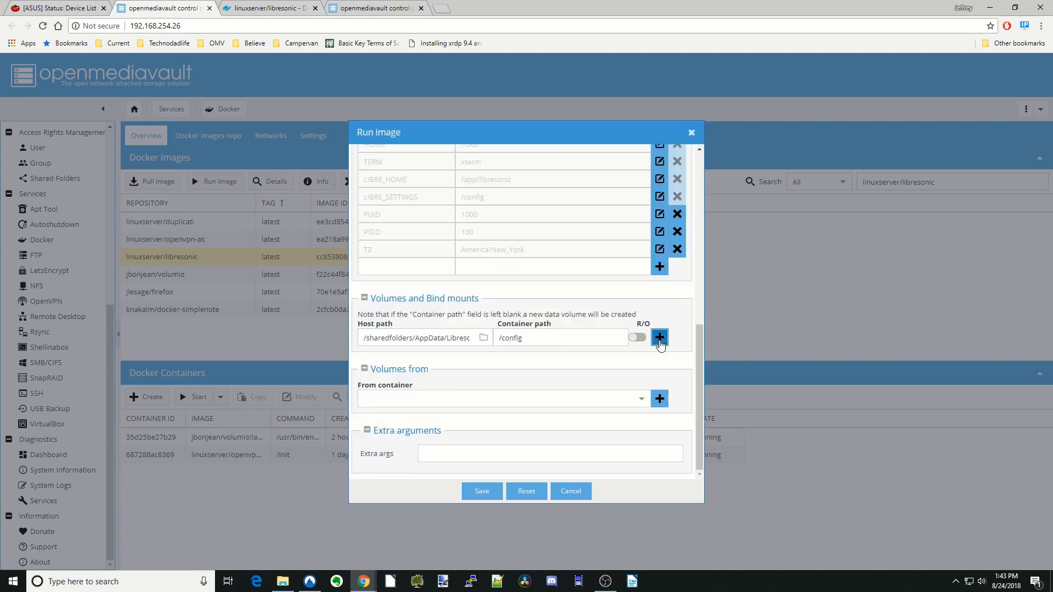
left_click(659, 337)
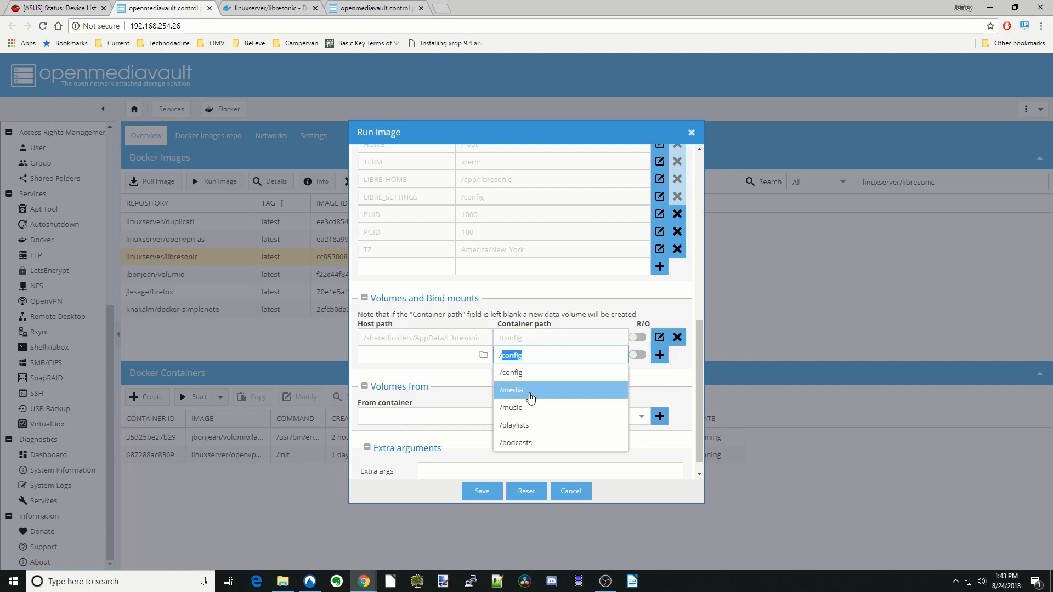
Bind host folder Media/Music to /music and add the mount.
left_click(483, 355)
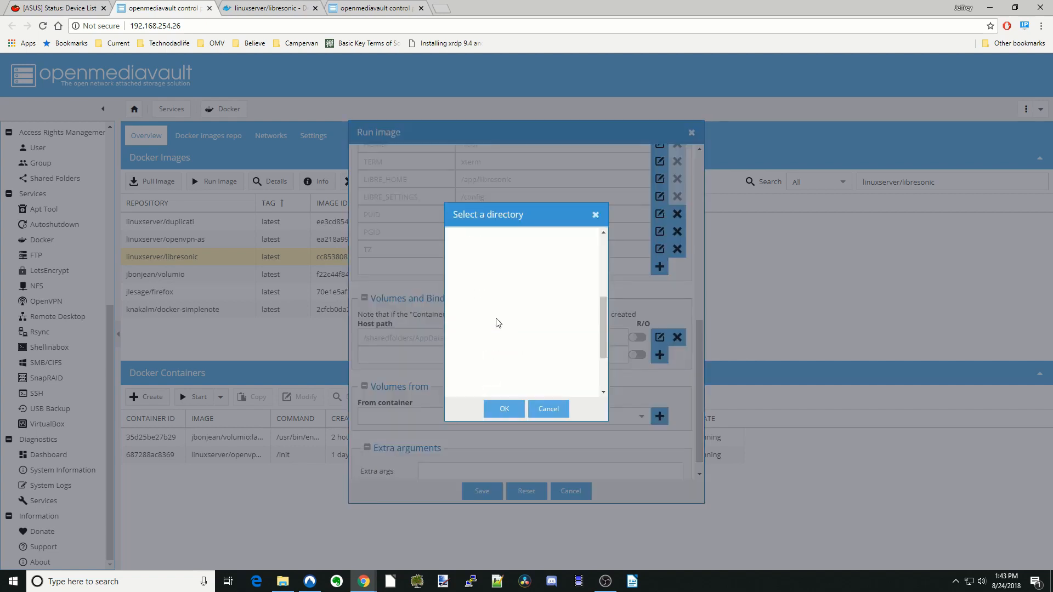
left_click(476, 362)
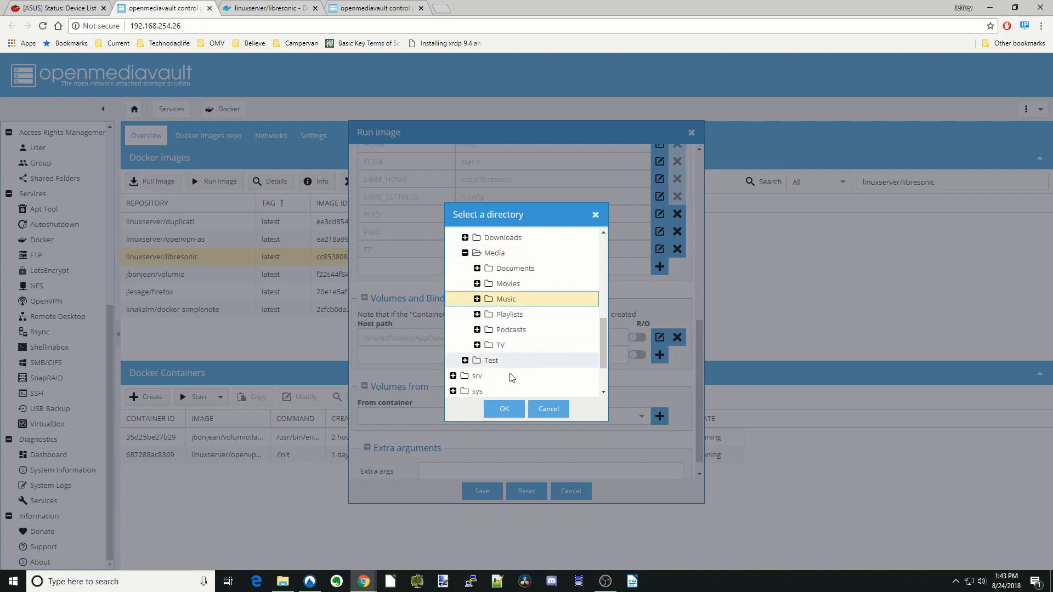
left_click(504, 408)
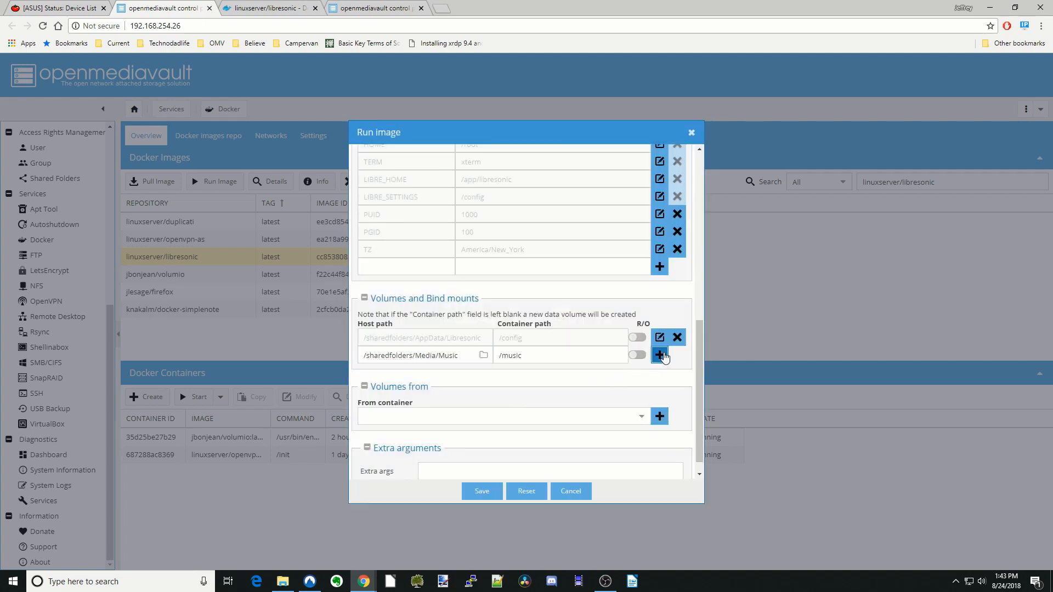
left_click(659, 354)
type("/")
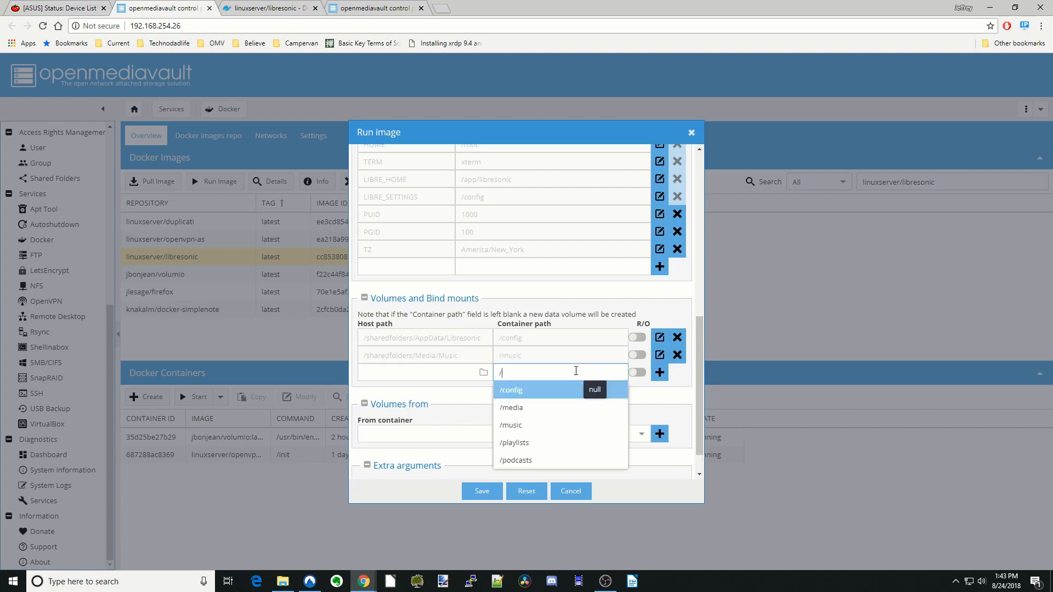
left_click(515, 442)
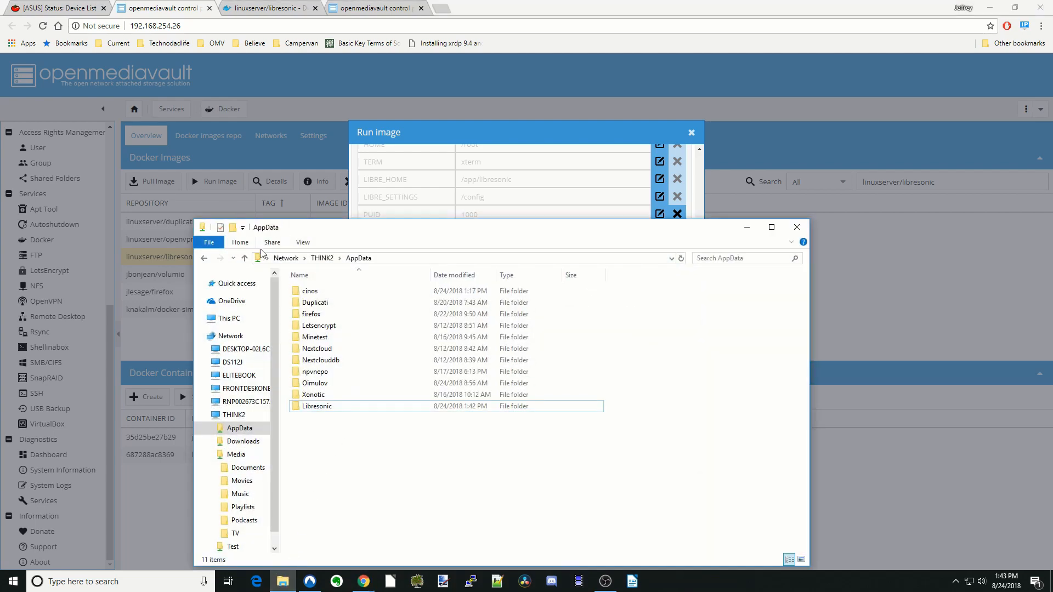
In File Explorer, go up to the THINK2 shares and open Media to check its subfolders.
left_click(244, 258)
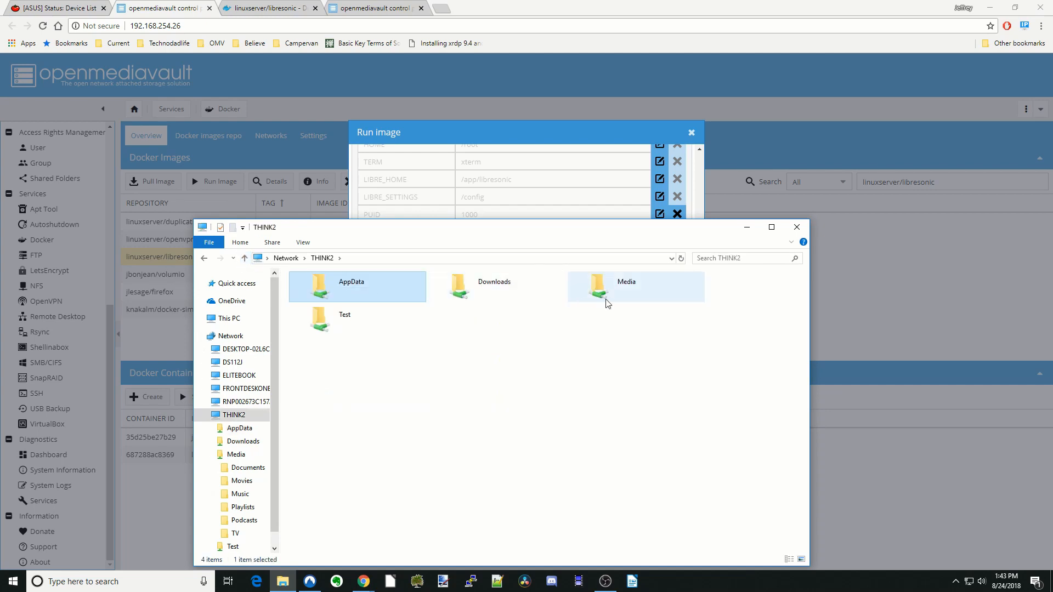
double_click(599, 286)
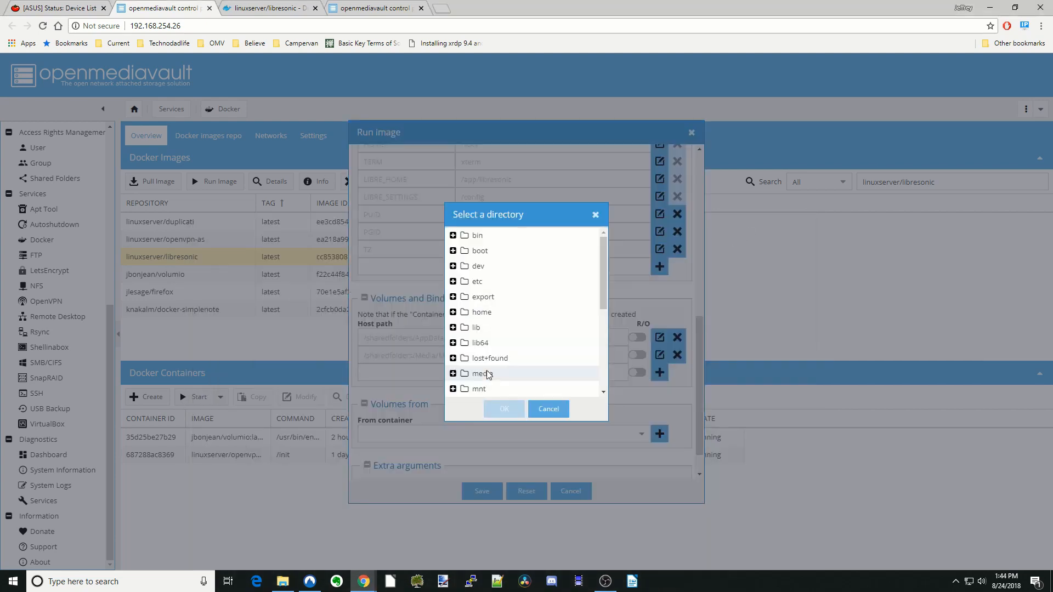
Bind host folder Media/Playlists to /playlists and add the mount.
left_click(494, 371)
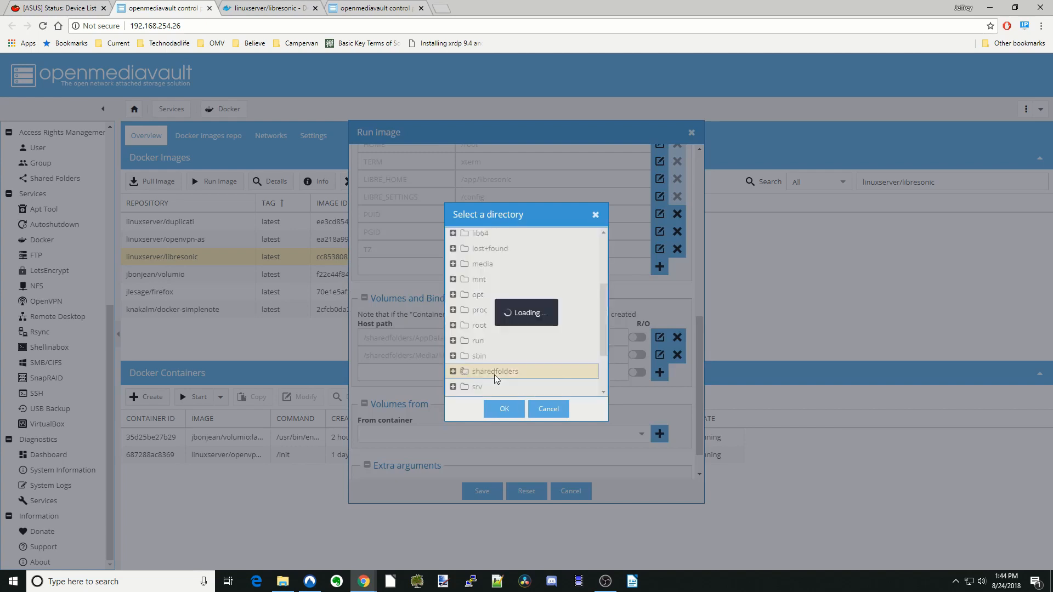
left_click(453, 371)
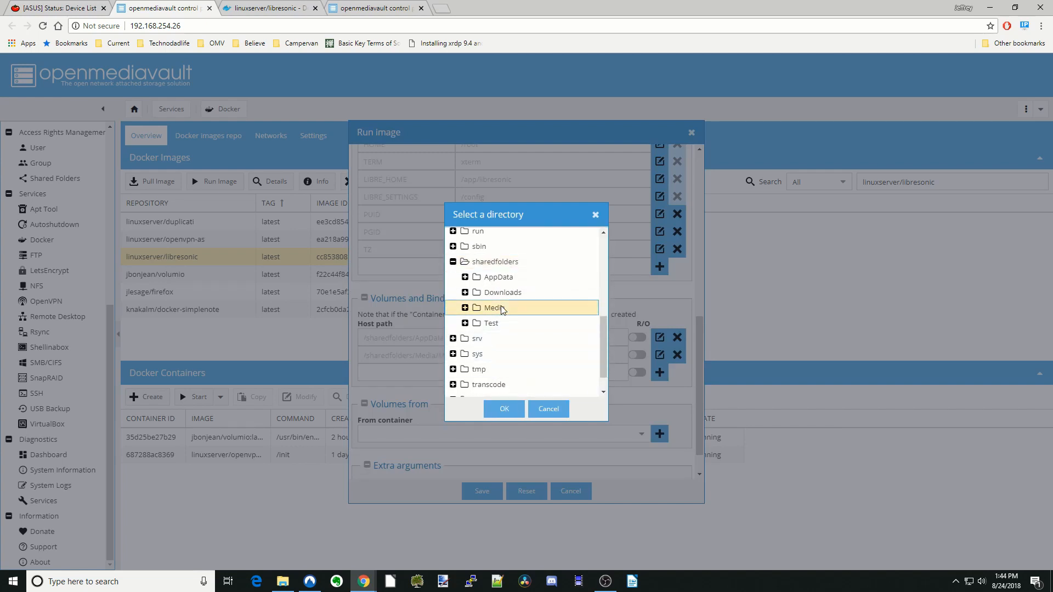
left_click(465, 307)
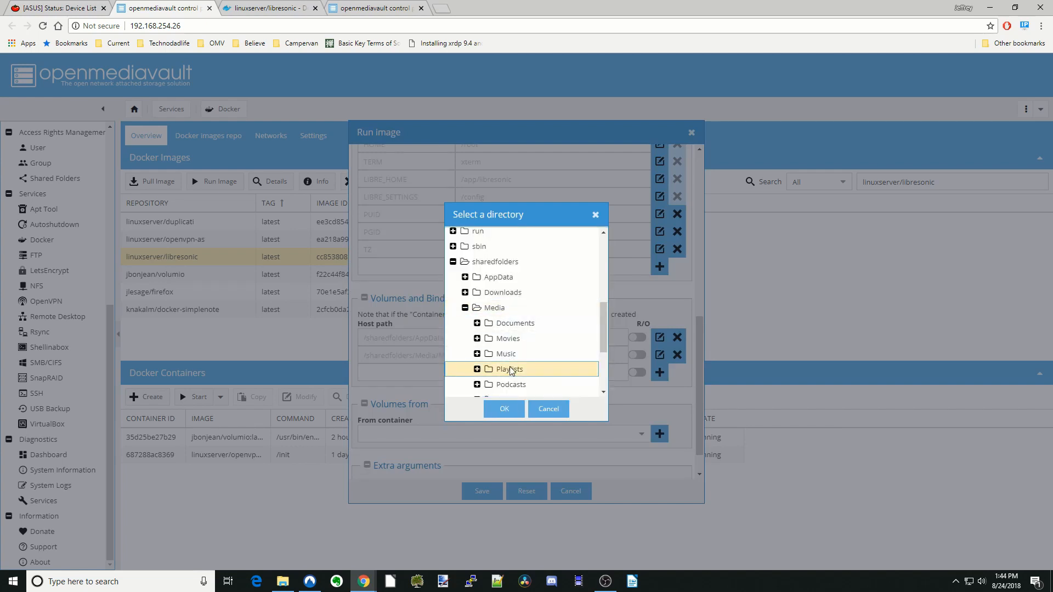
left_click(503, 409)
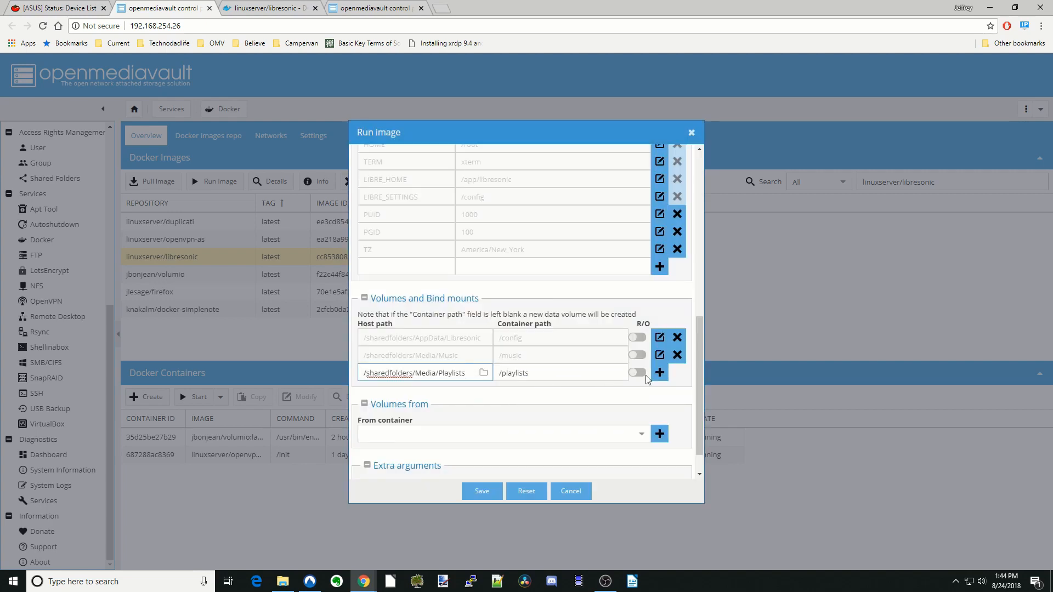
left_click(659, 373)
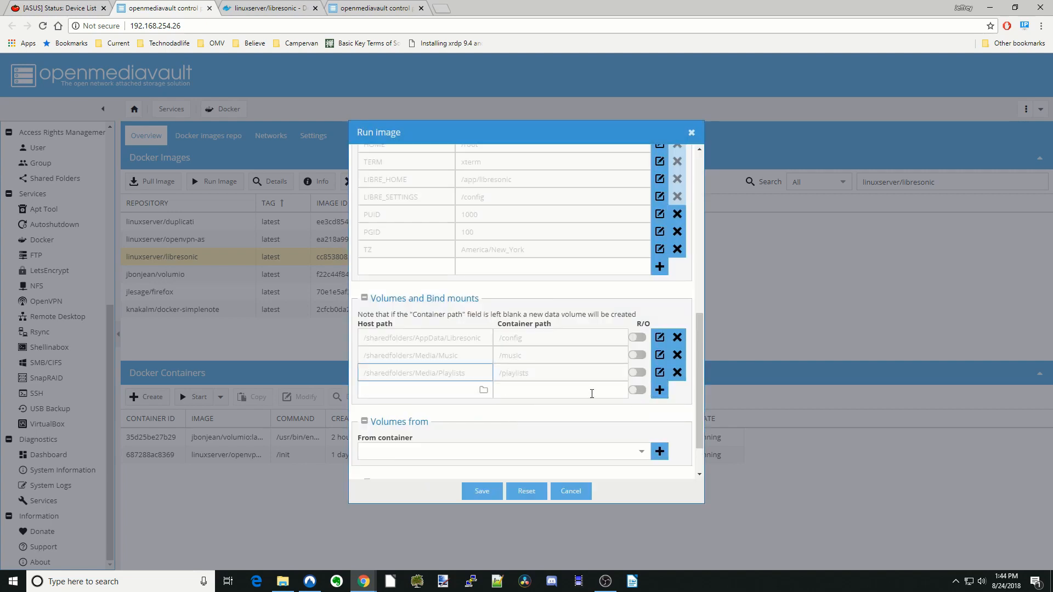
Bind host folder Media/Podcasts to /podcasts and add the mount.
left_click(559, 390)
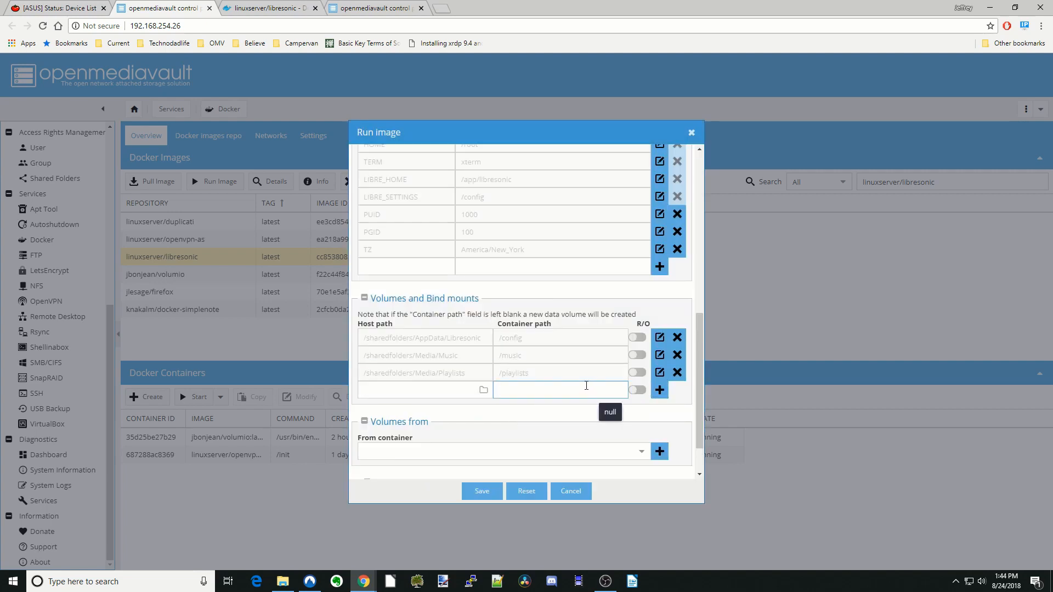
left_click(559, 389)
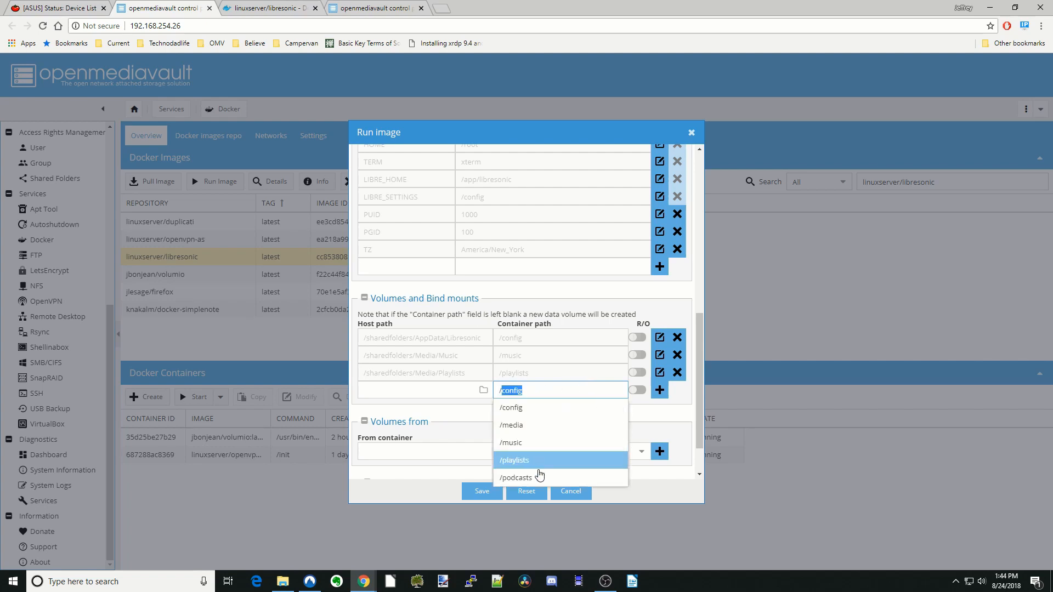
left_click(484, 390)
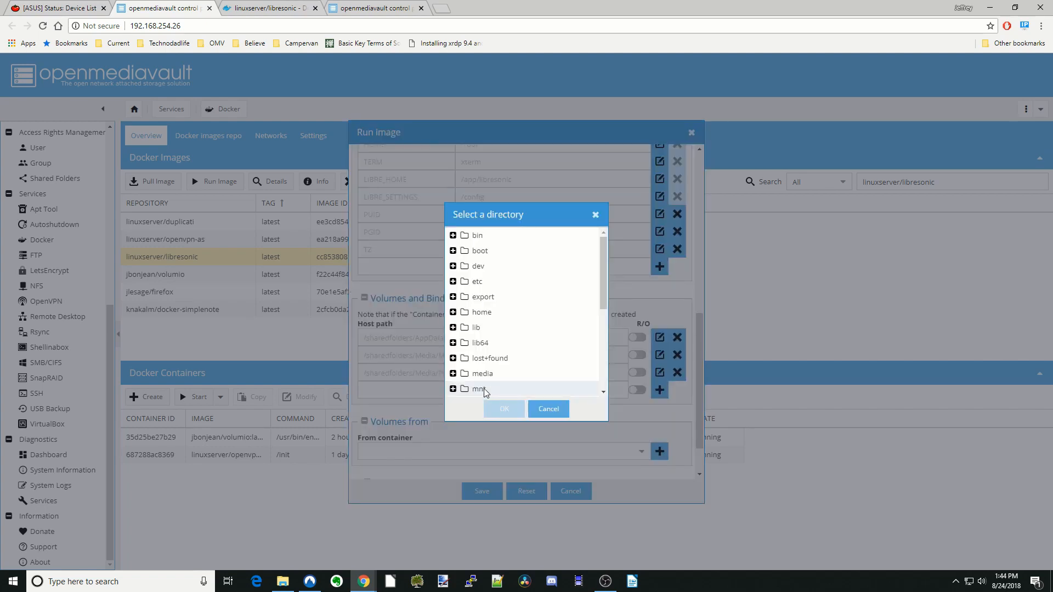
left_click(494, 371)
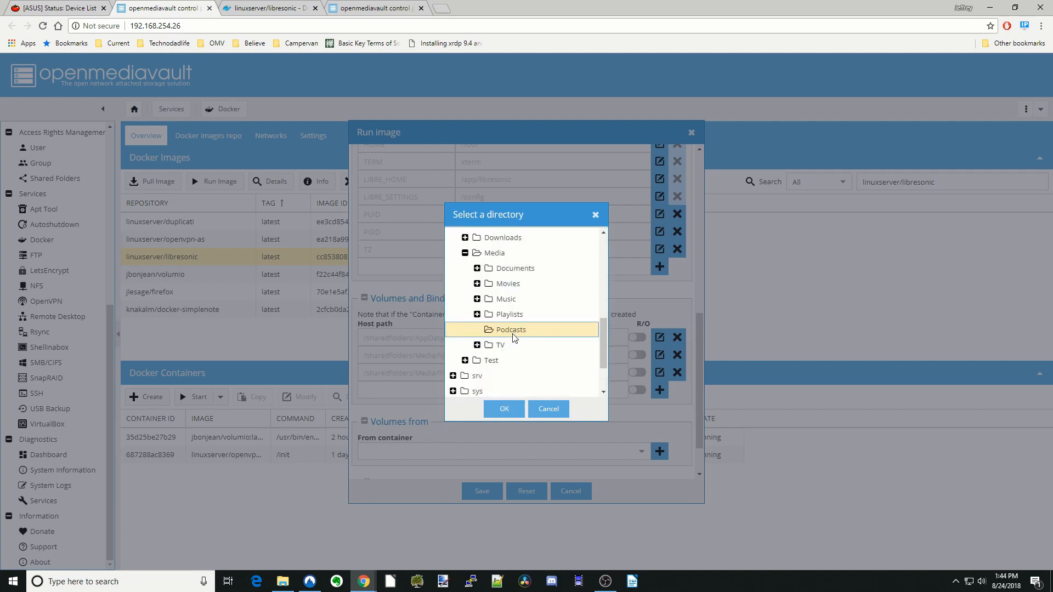
left_click(504, 408)
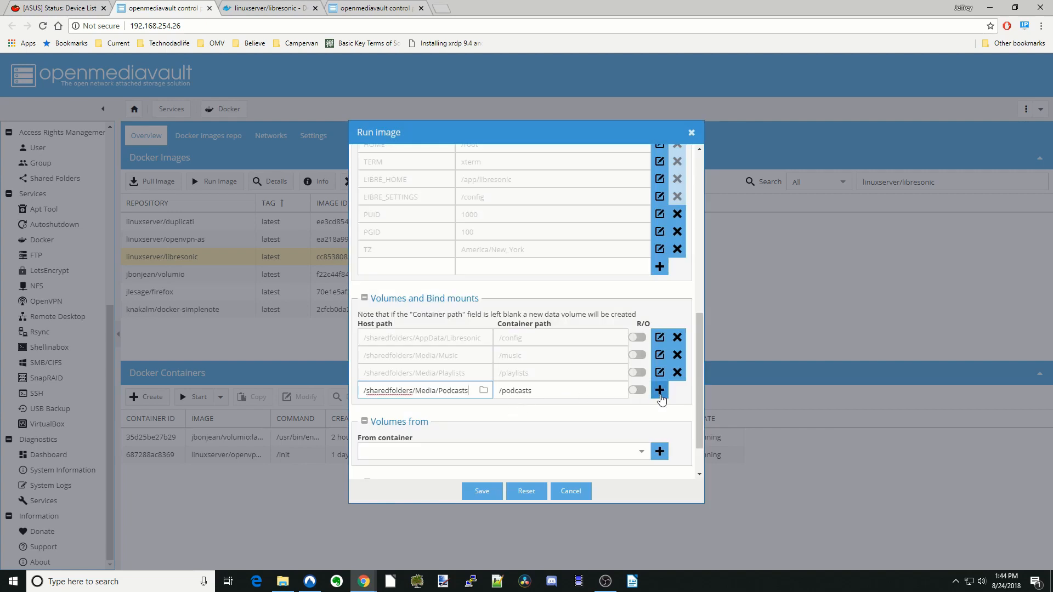
left_click(659, 390)
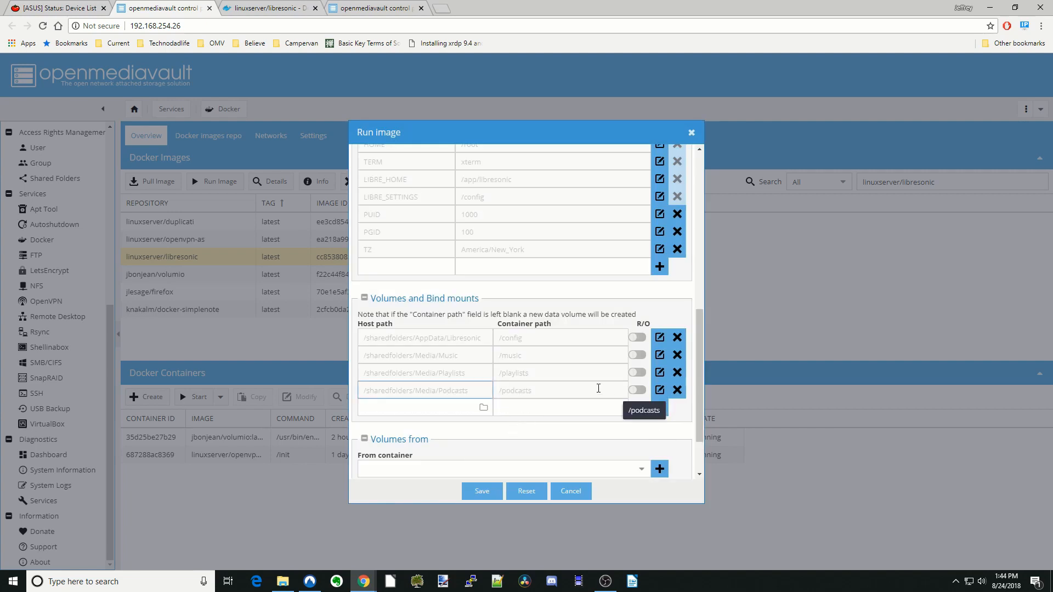
left_click(559, 407)
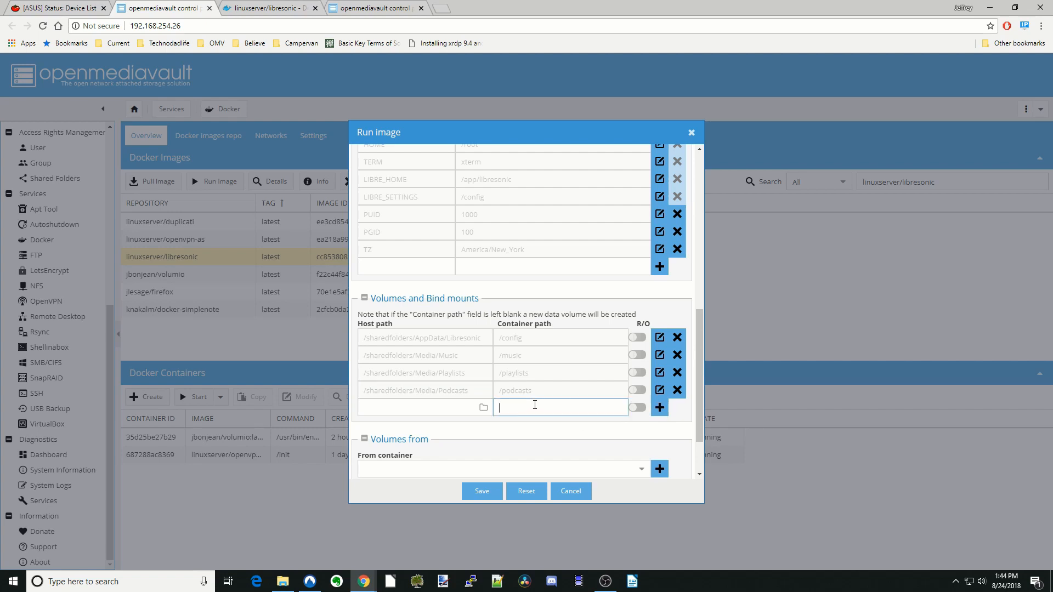
Remove the extra /media mount row and save to launch the libresonic container.
left_click(560, 407)
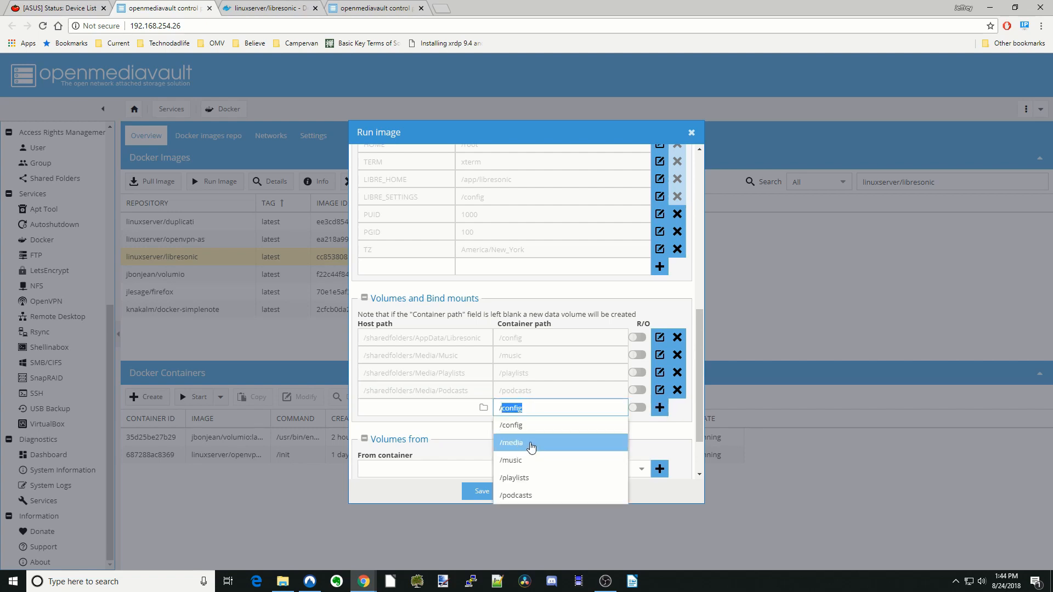
left_click(512, 442)
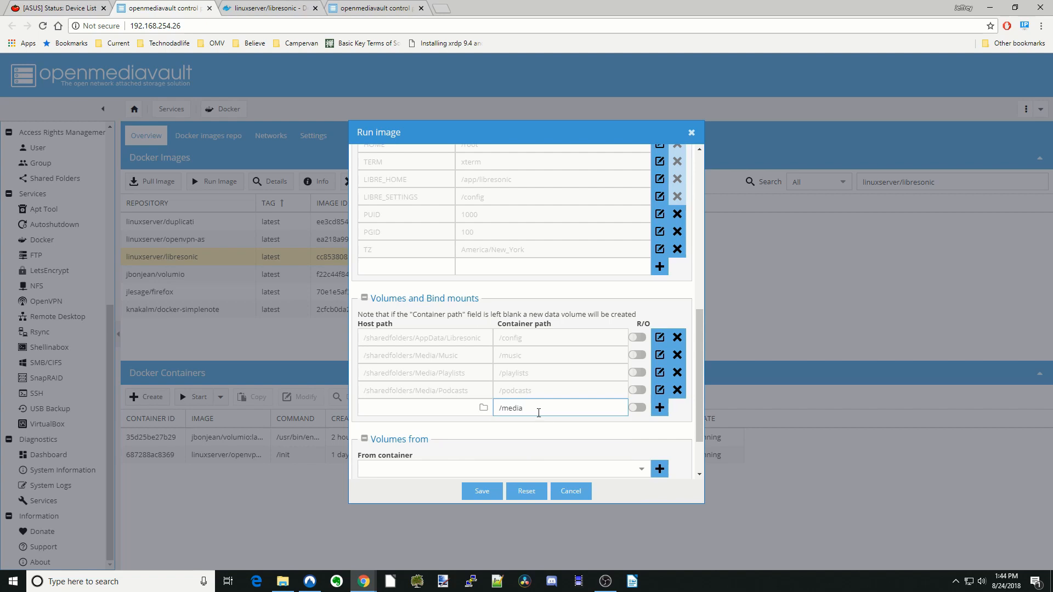
double_click(515, 408)
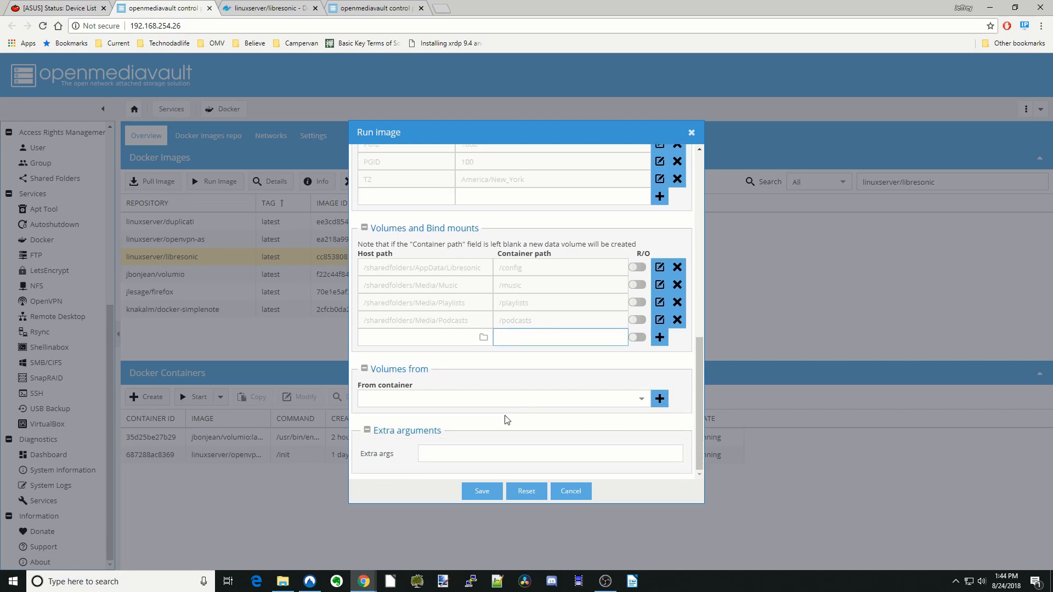
left_click(482, 491)
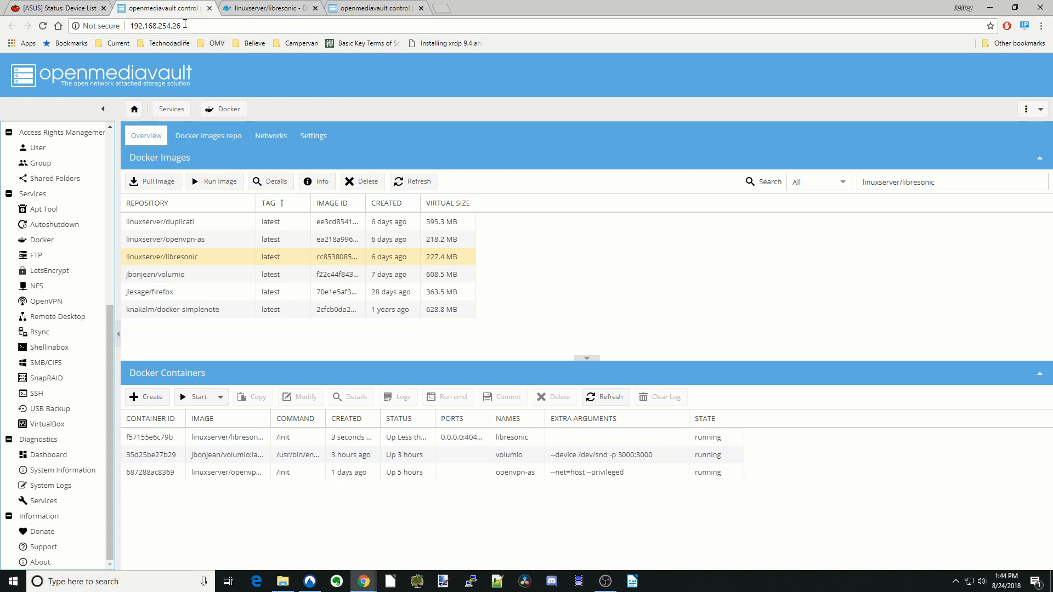
Browse to the server address on port 4040 and tick Remember me for the admin login.
left_click(156, 25)
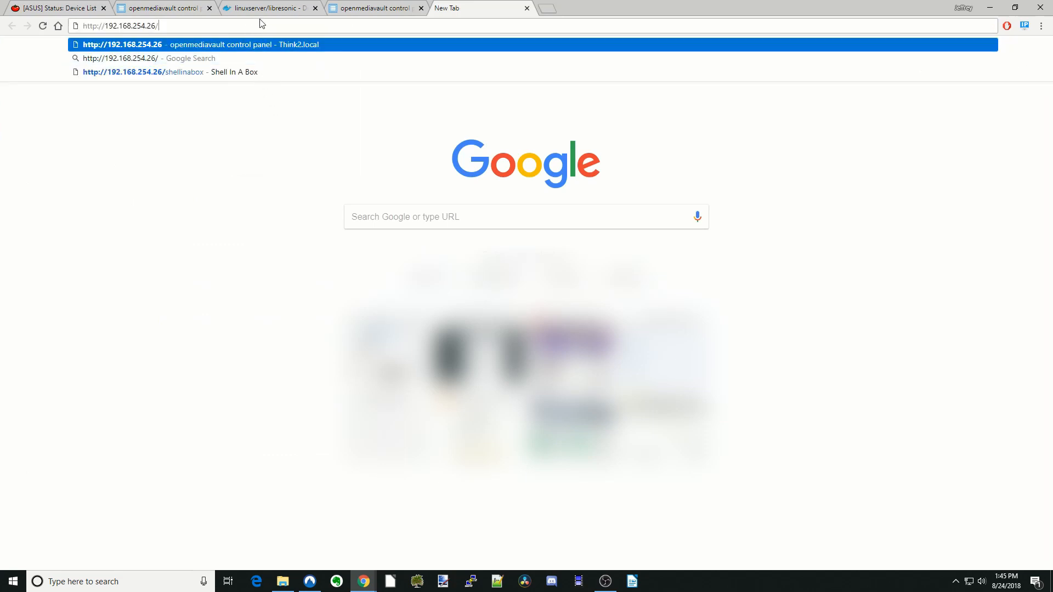
type(":4040")
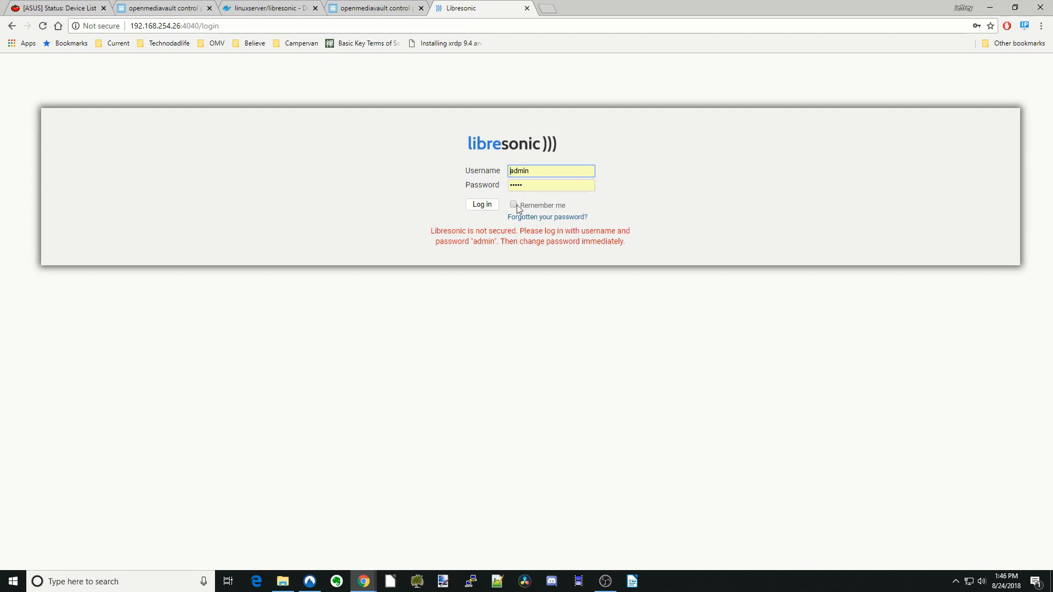
left_click(514, 204)
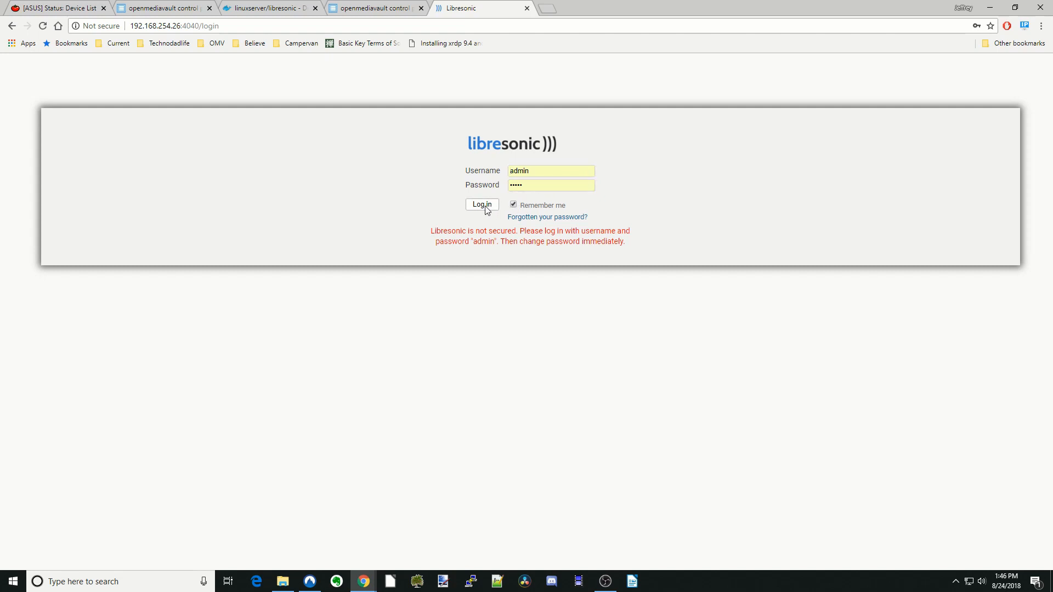
Sign in as admin and start a new entry in the Media folders settings.
left_click(481, 204)
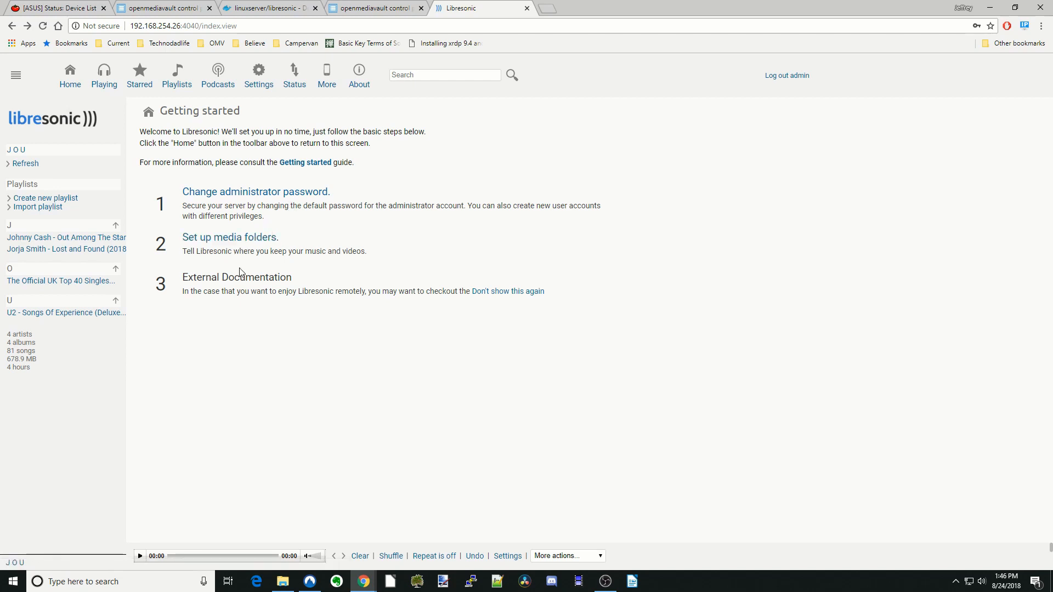
mouse_move(248, 288)
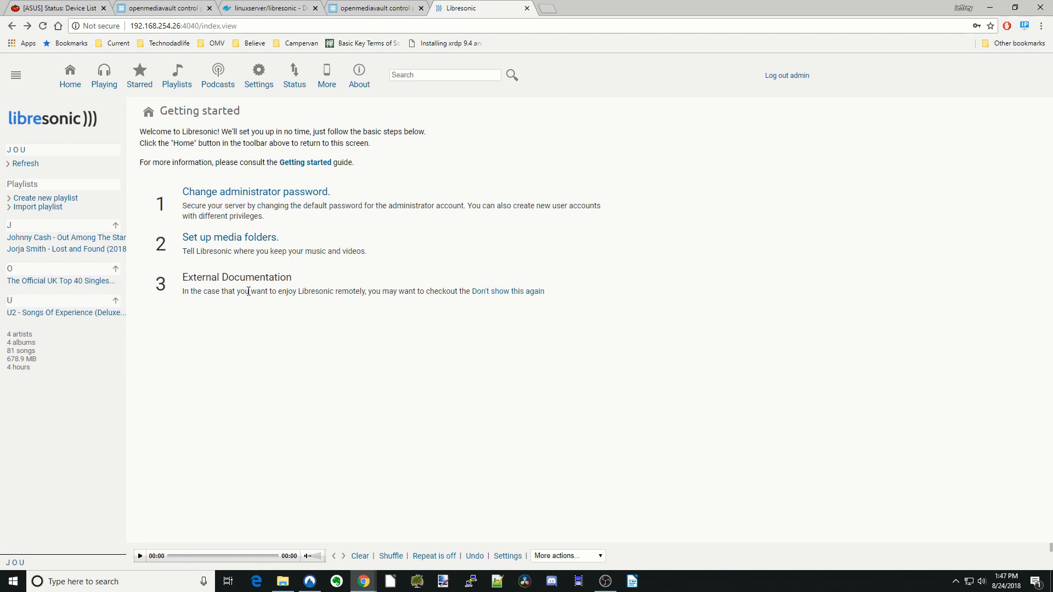
mouse_move(255, 191)
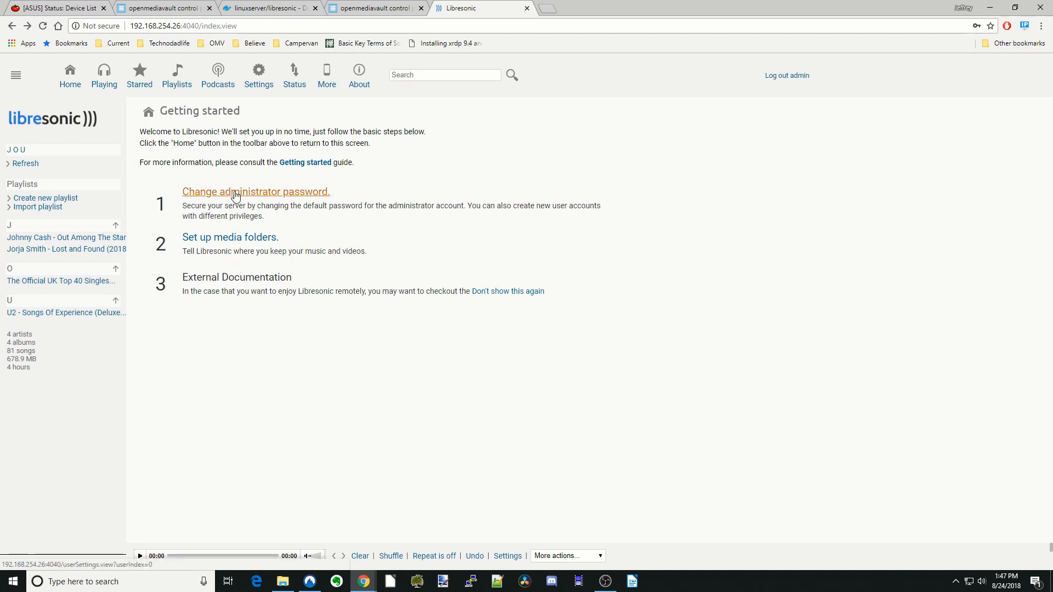
mouse_move(230, 237)
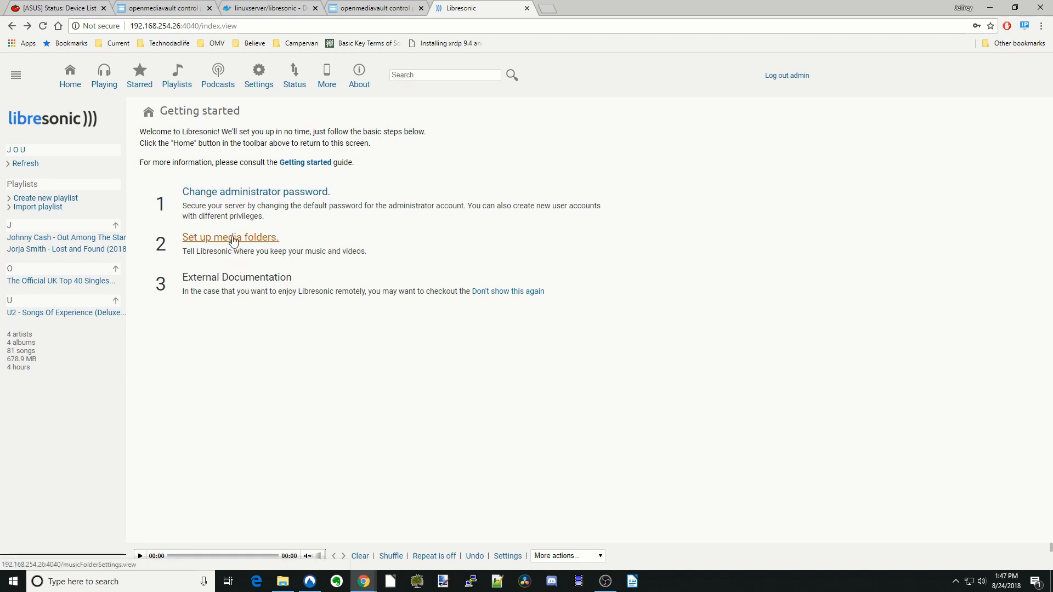
left_click(229, 237)
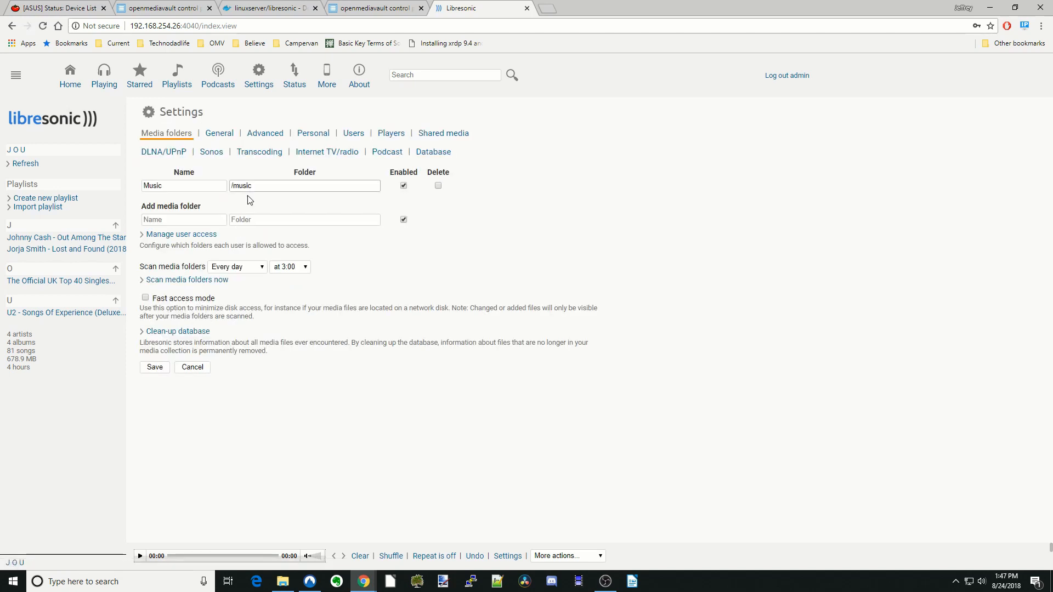
left_click(304, 220)
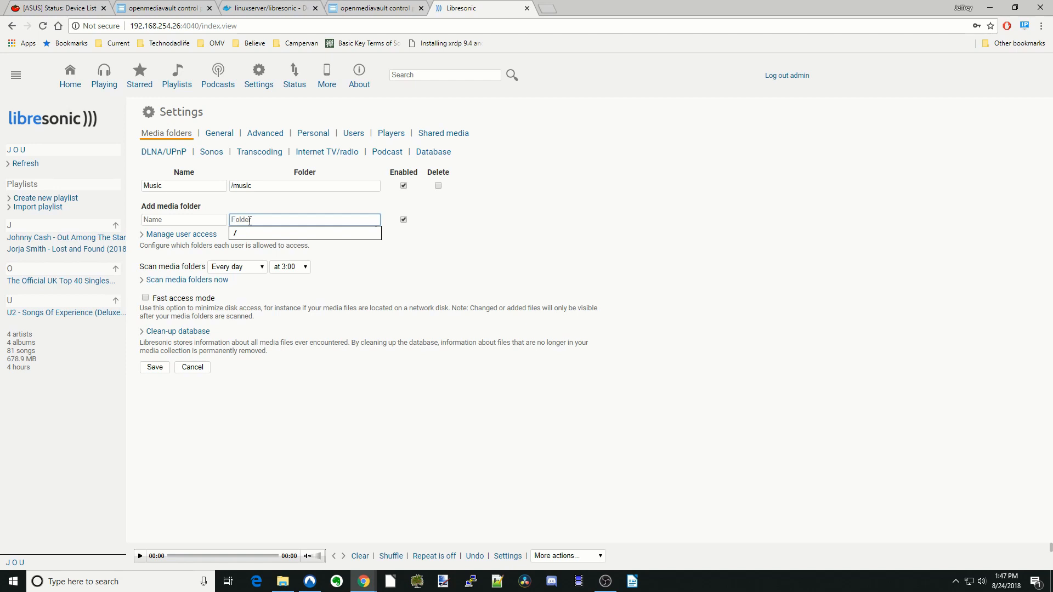
left_click(304, 233)
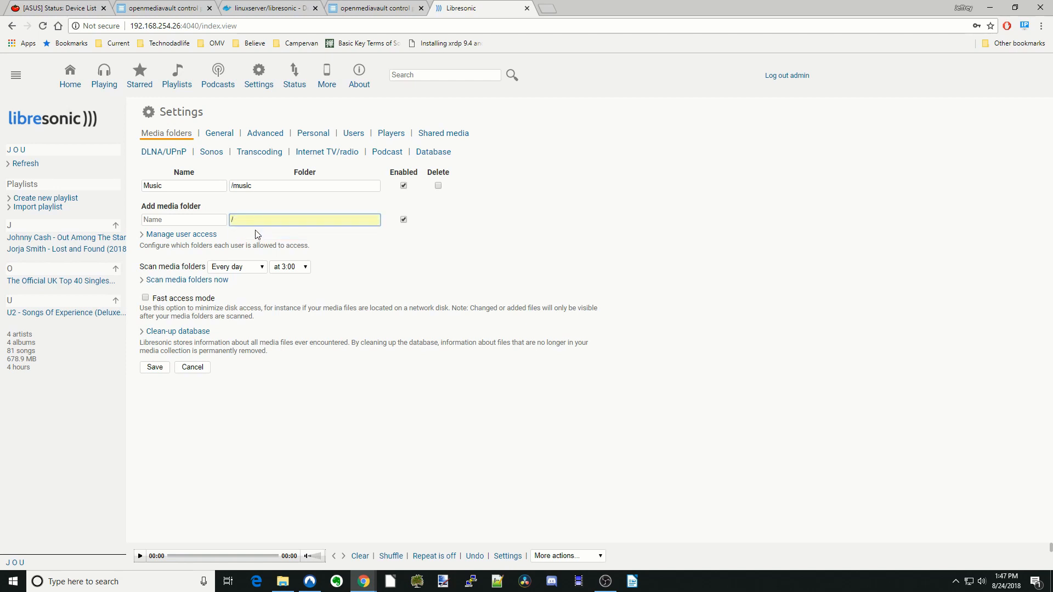
Name the /podcast folder Podcast, save it, and refresh the library.
type("podcast")
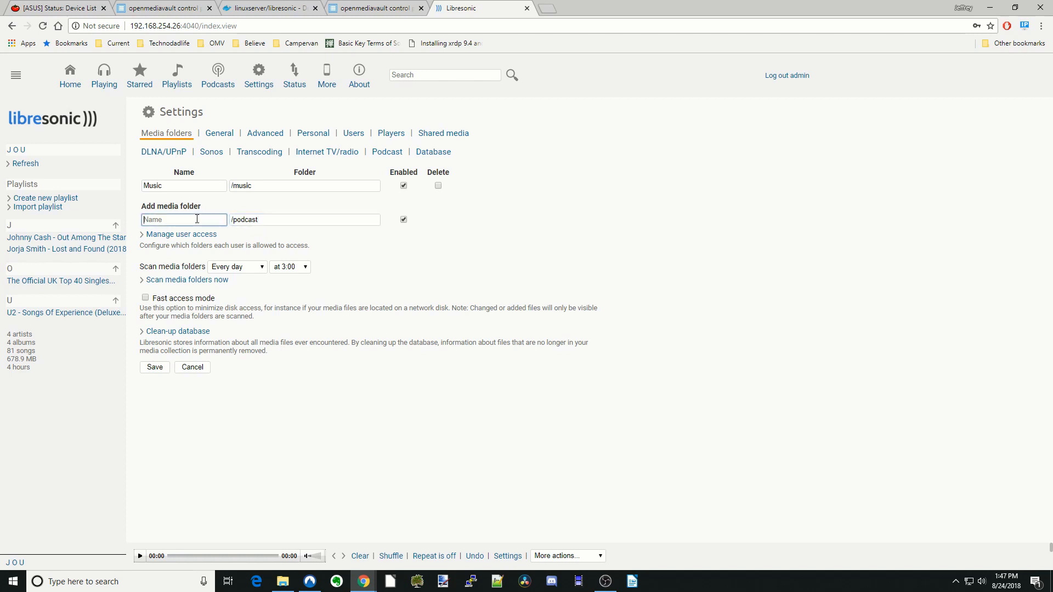
type("Podcast")
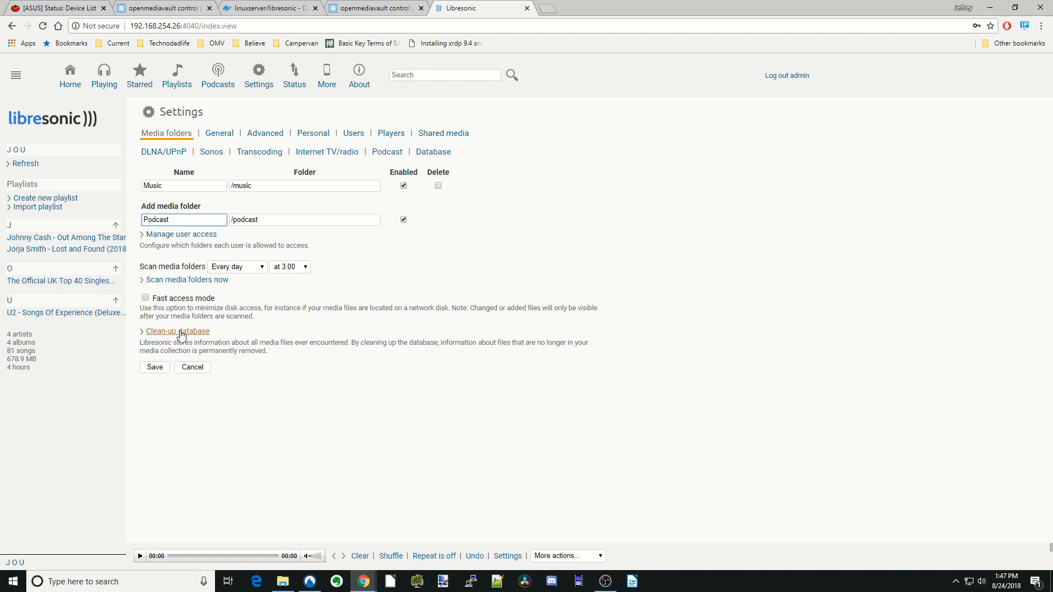
left_click(155, 367)
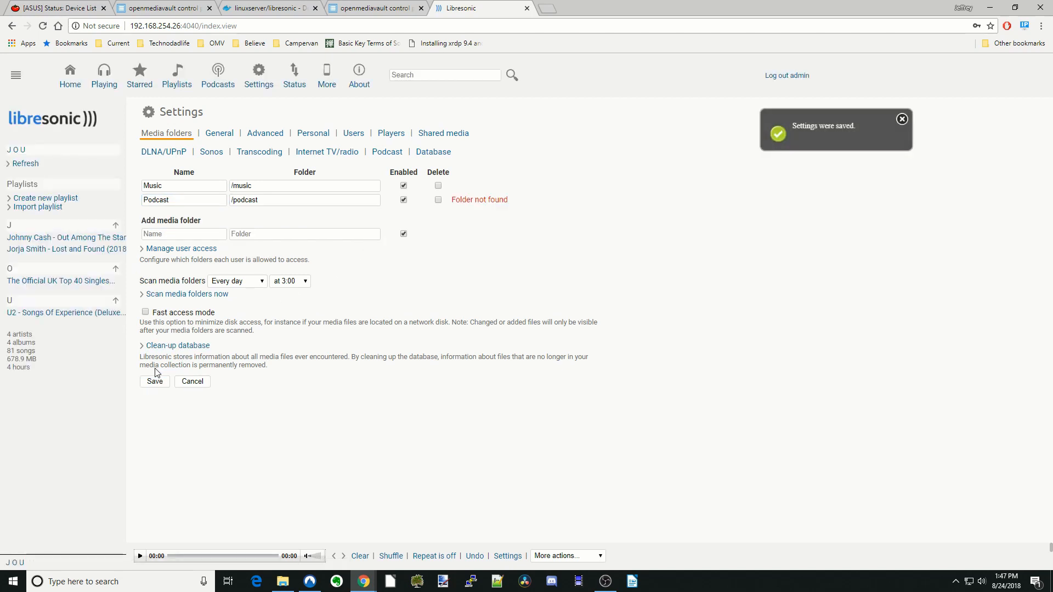
left_click(176, 75)
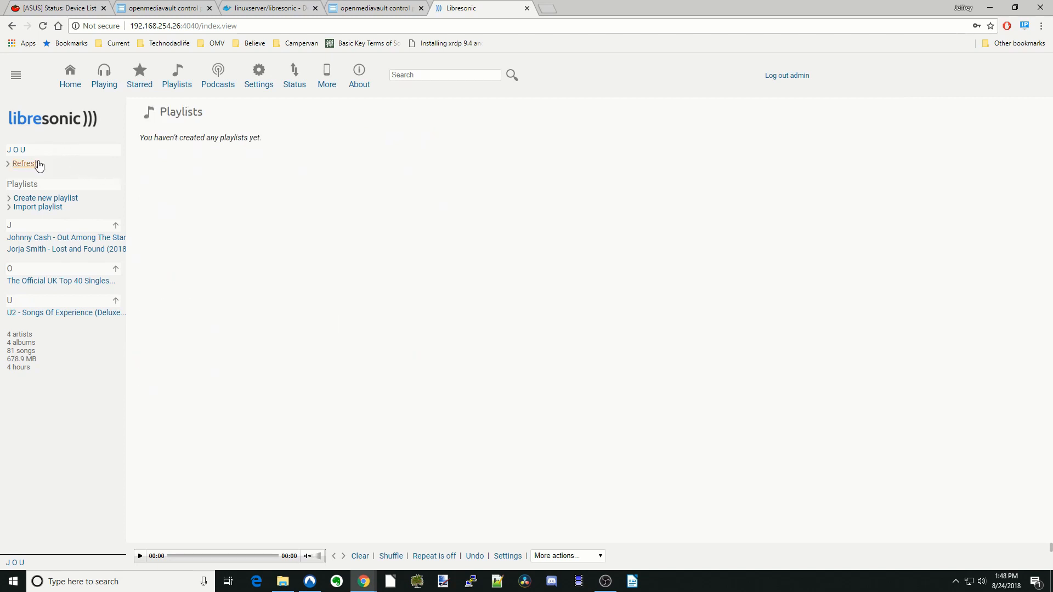
mouse_move(45, 197)
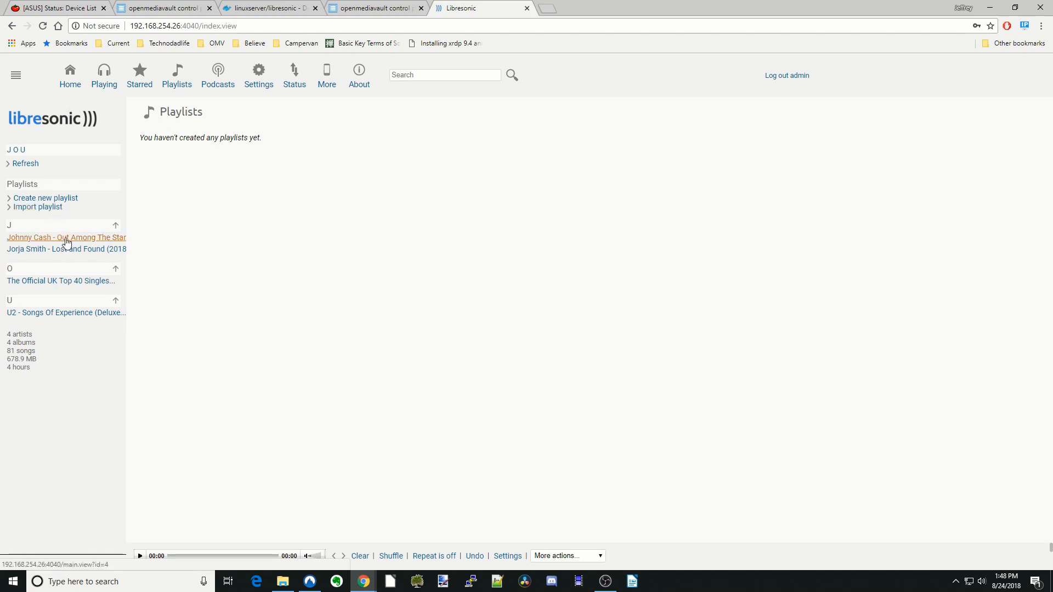
mouse_move(67, 240)
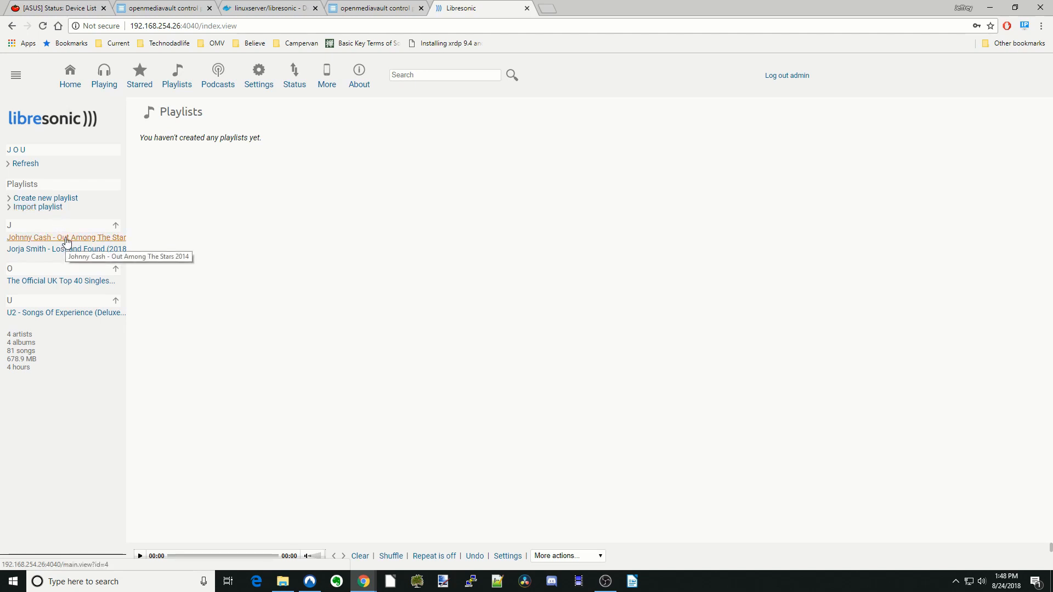
Browse the Johnny Cash, Jorja Smith, UK Top 40 and U2 albums, then reopen Out Among The Stars.
left_click(65, 237)
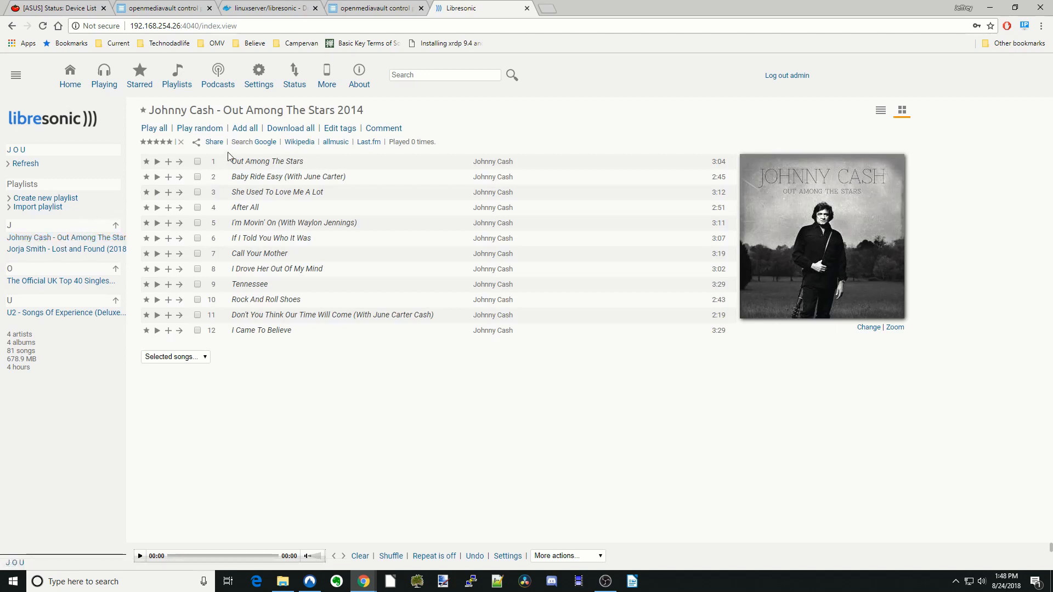
left_click(66, 249)
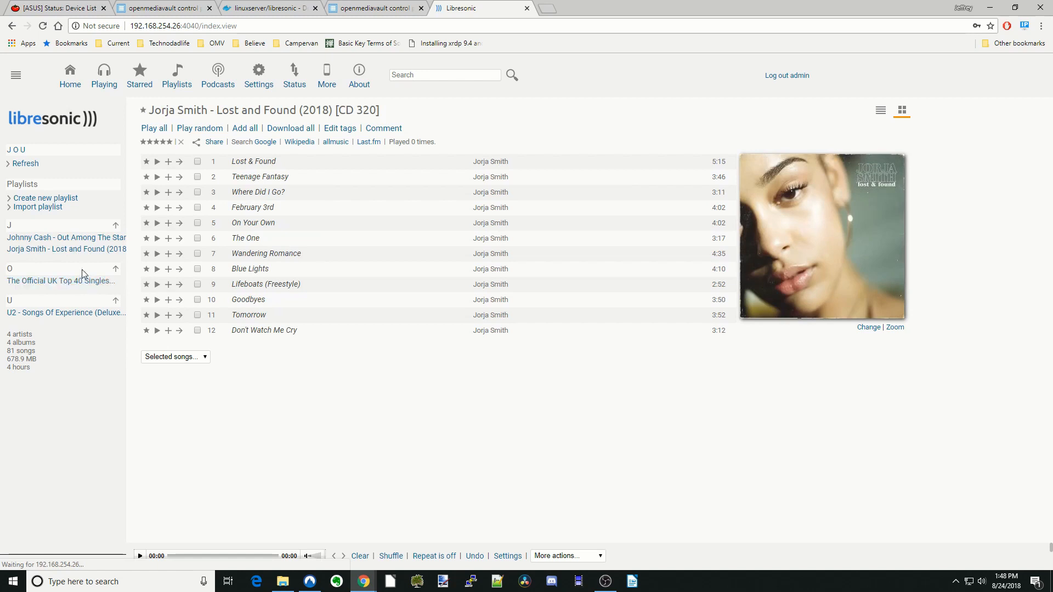
left_click(60, 281)
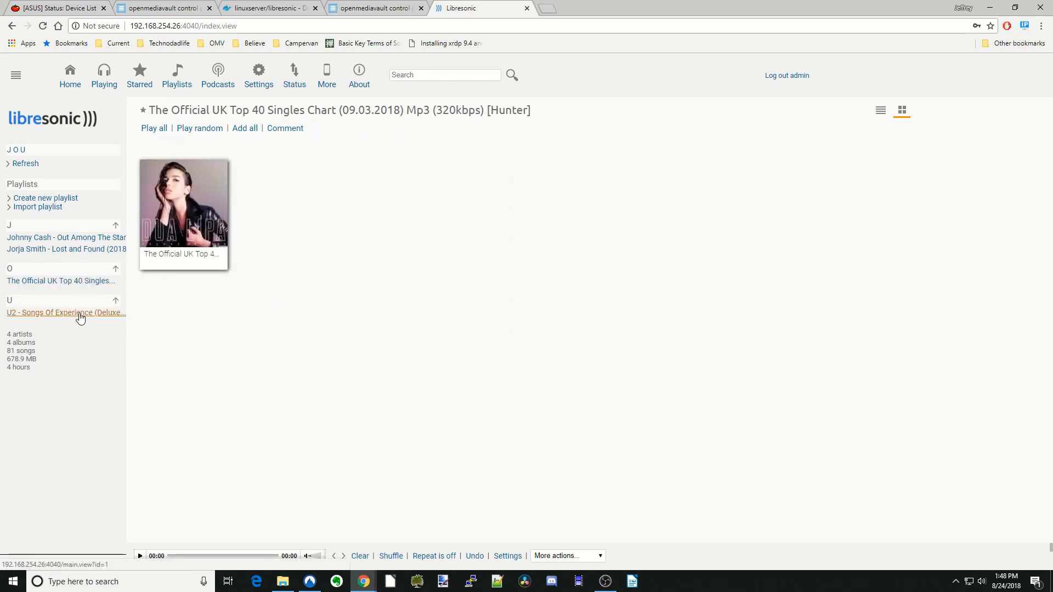
left_click(65, 312)
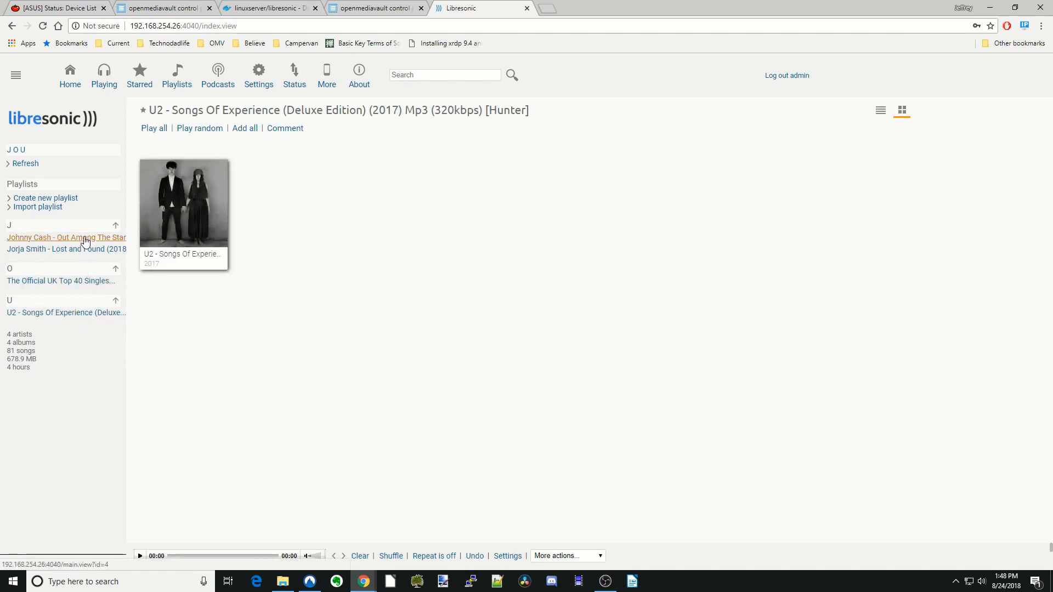
left_click(66, 237)
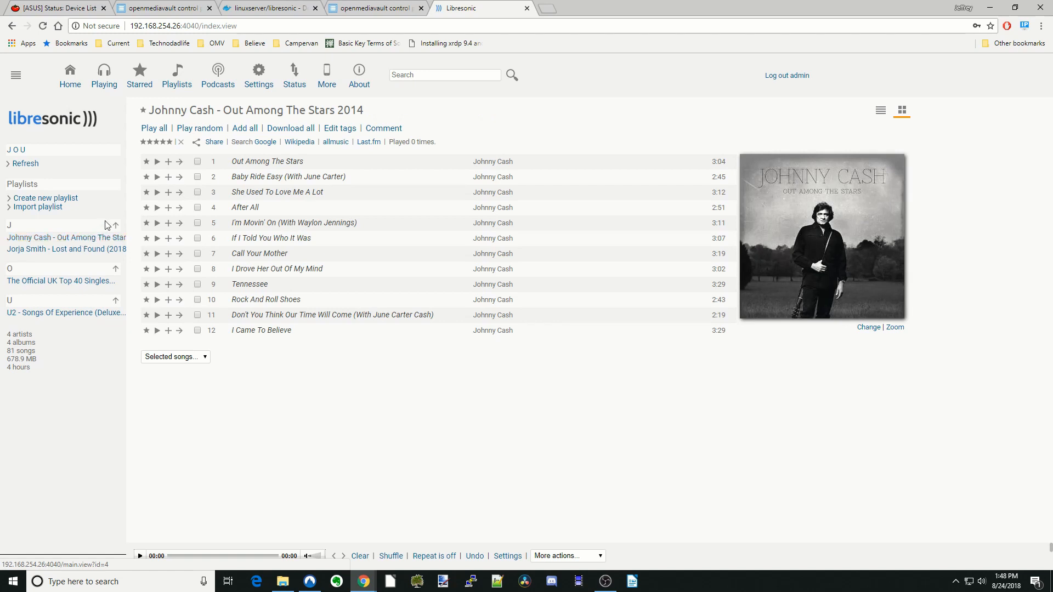
mouse_move(182, 255)
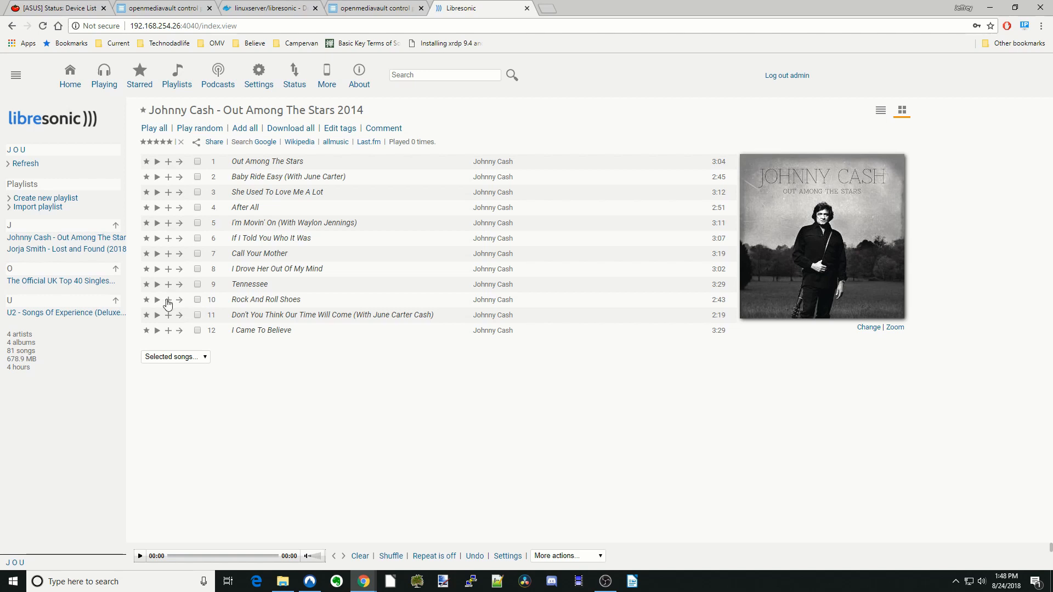
Play Rock And Roll Shoes, then view the Starred, Playlists and Podcasts pages.
left_click(156, 298)
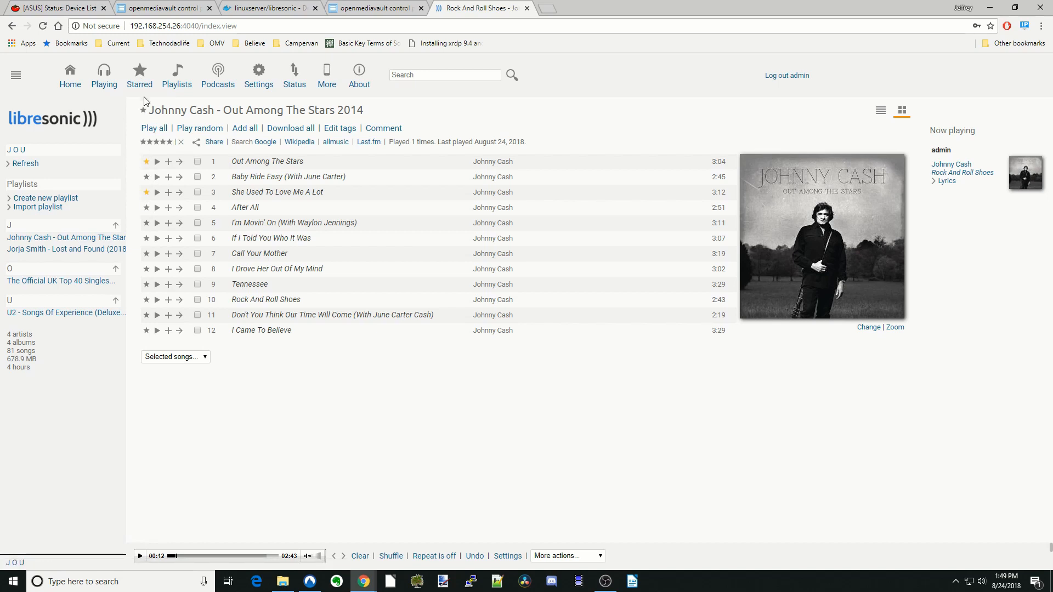
left_click(139, 74)
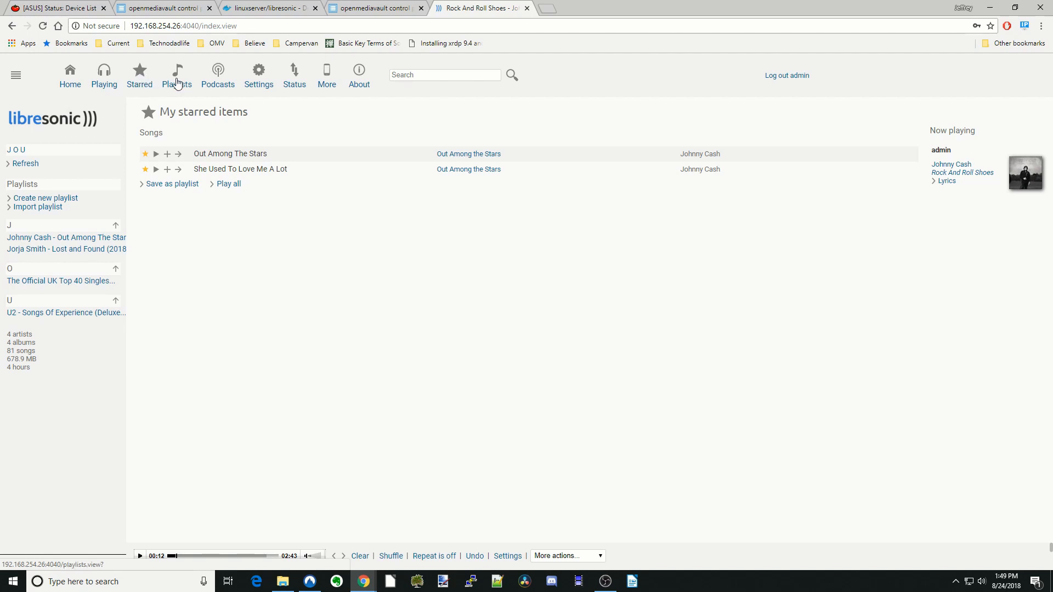
left_click(177, 75)
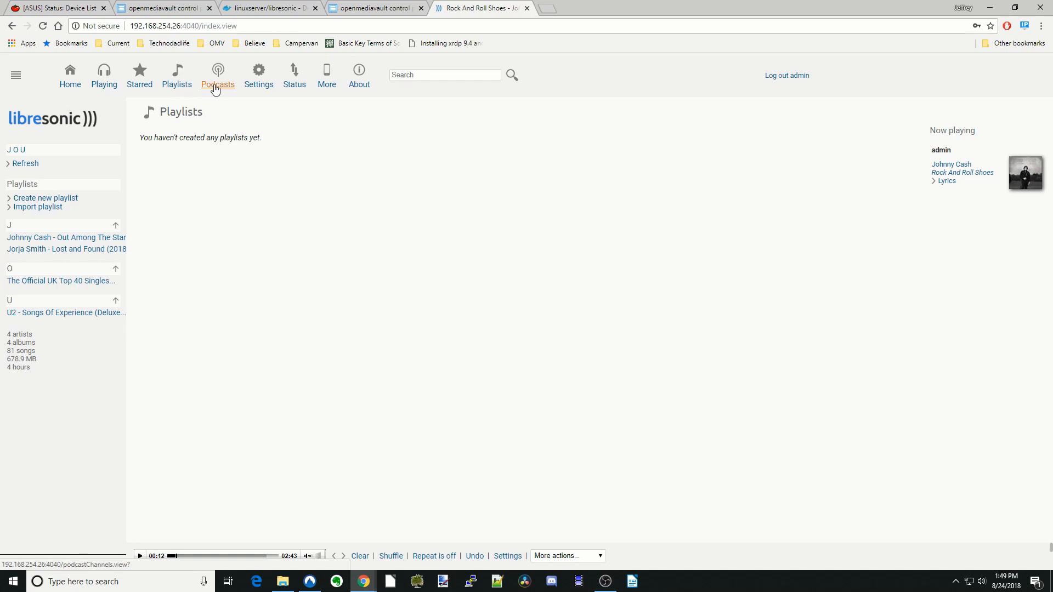
left_click(218, 75)
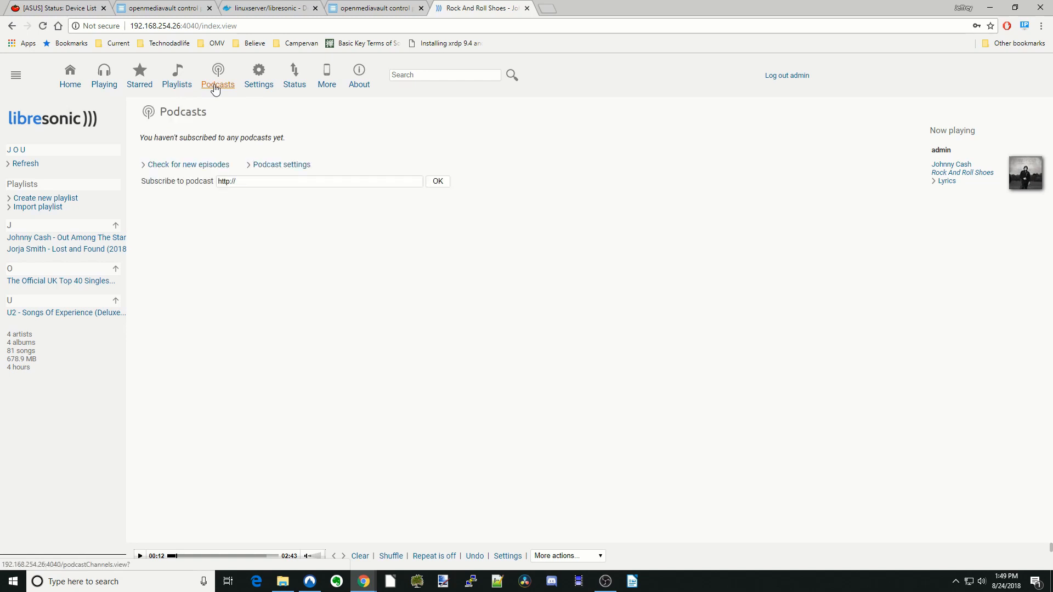
Look through the Settings and Status pages, then scroll the More page of apps and extras.
left_click(258, 75)
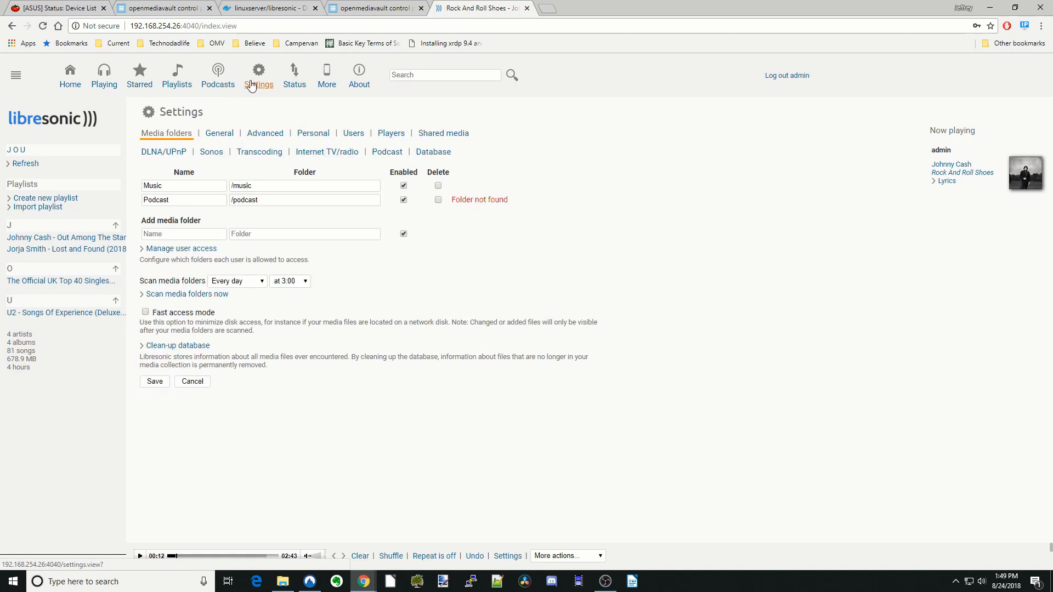
left_click(293, 75)
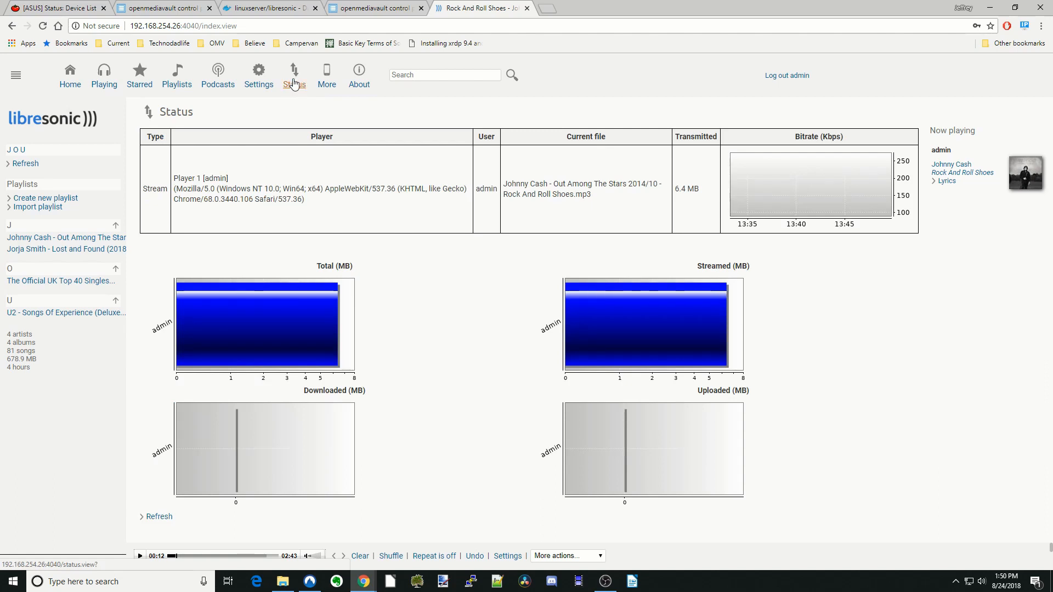
mouse_move(326, 75)
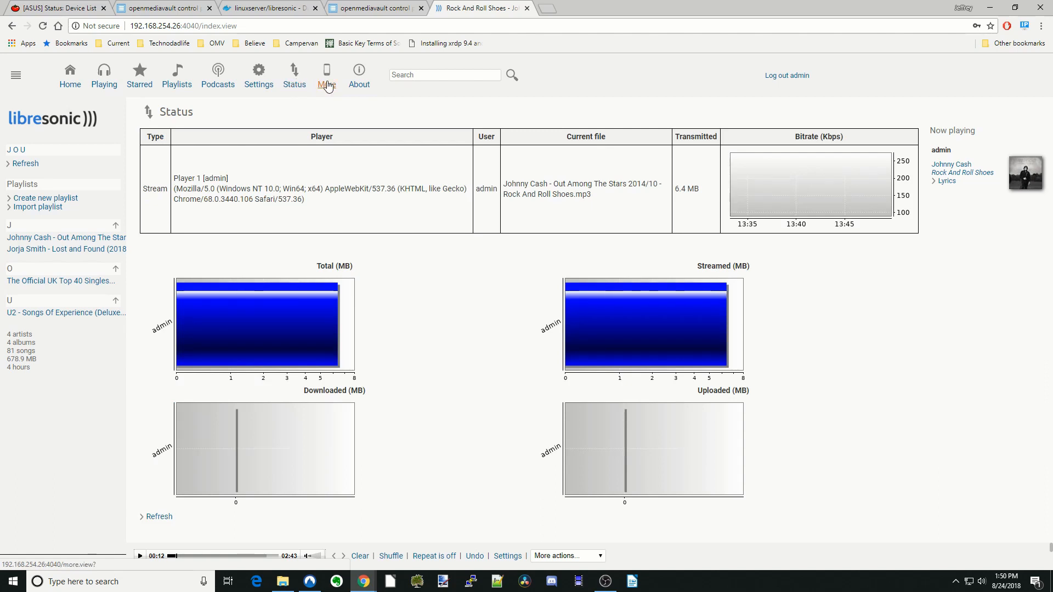
left_click(326, 71)
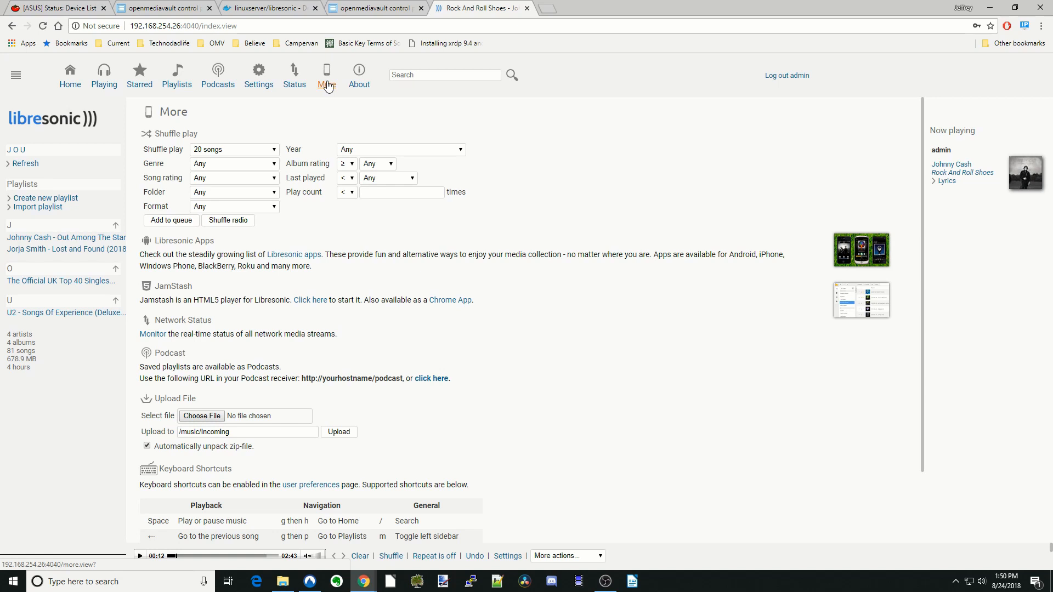
mouse_move(340, 176)
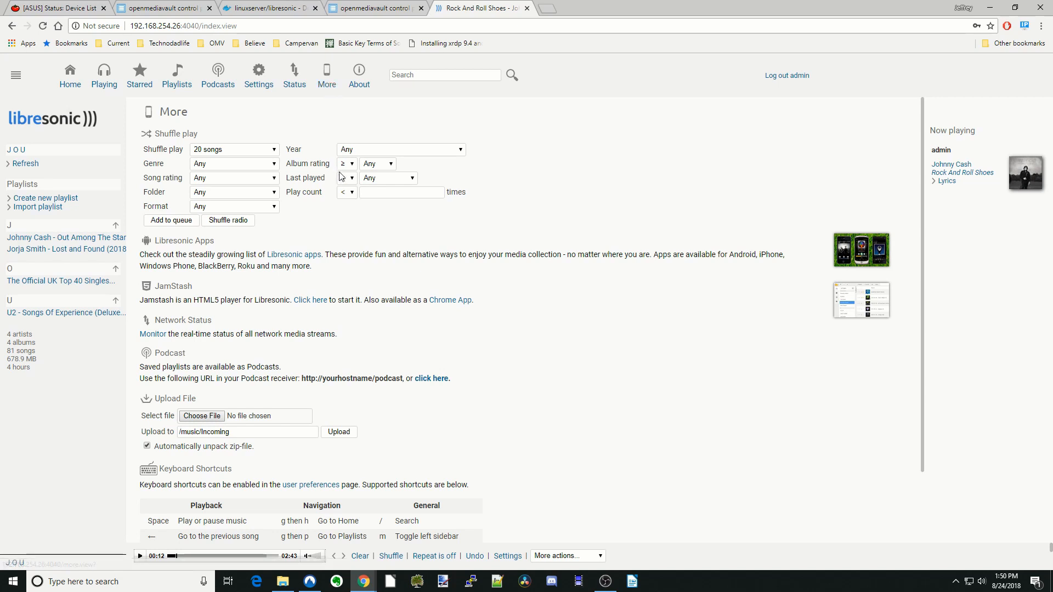
scroll("down", 3)
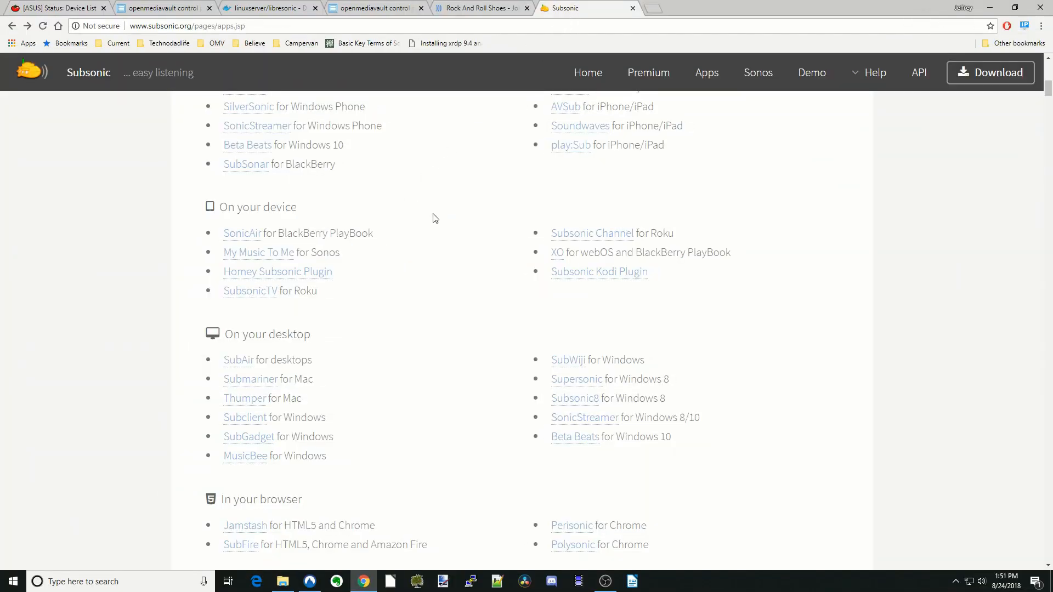
scroll("up", 3)
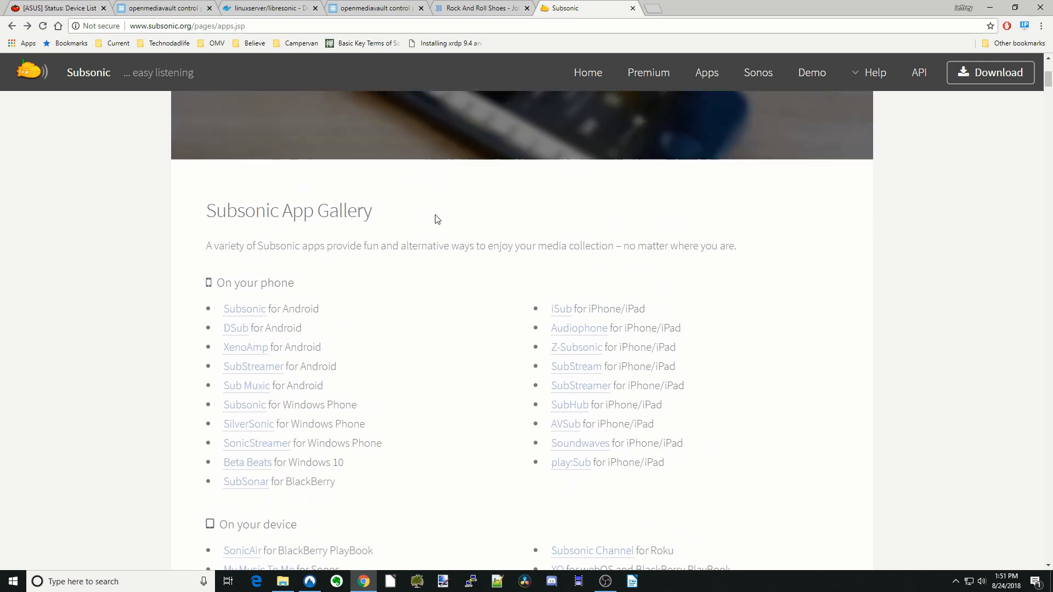
scroll("down", 3)
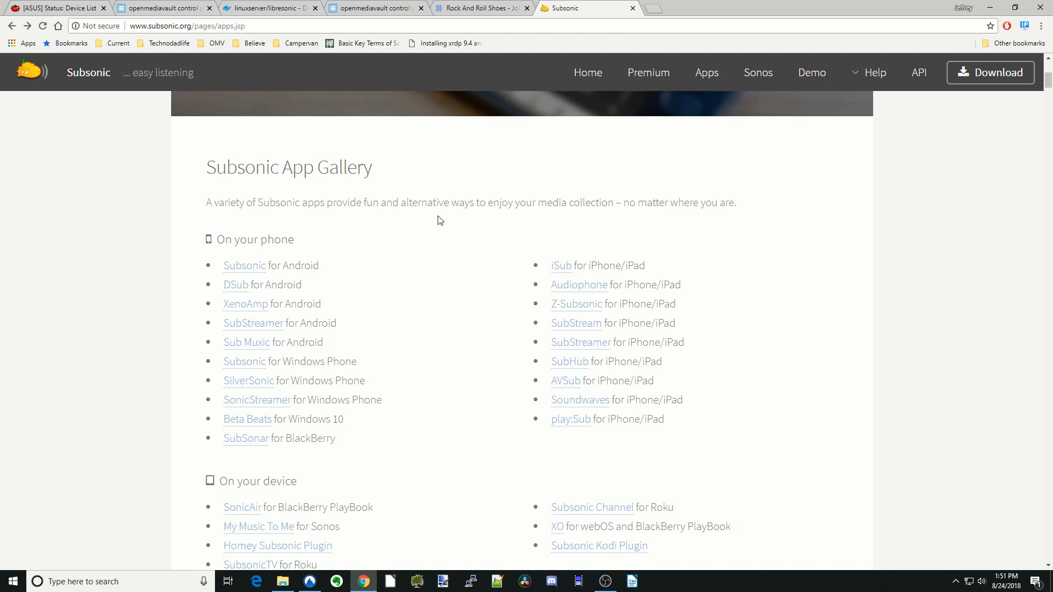
scroll("down", 3)
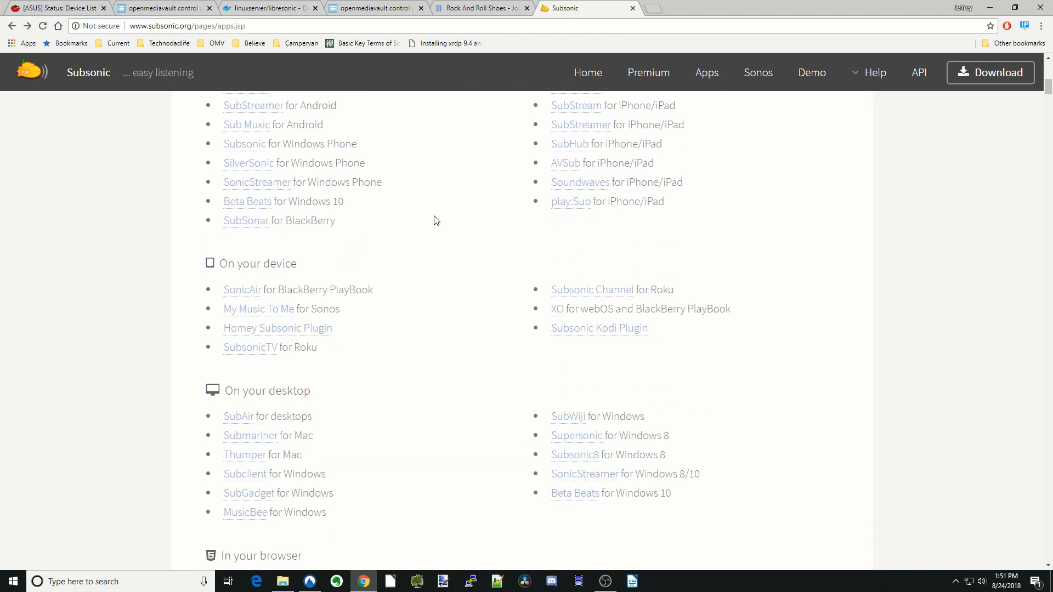
scroll("down", 3)
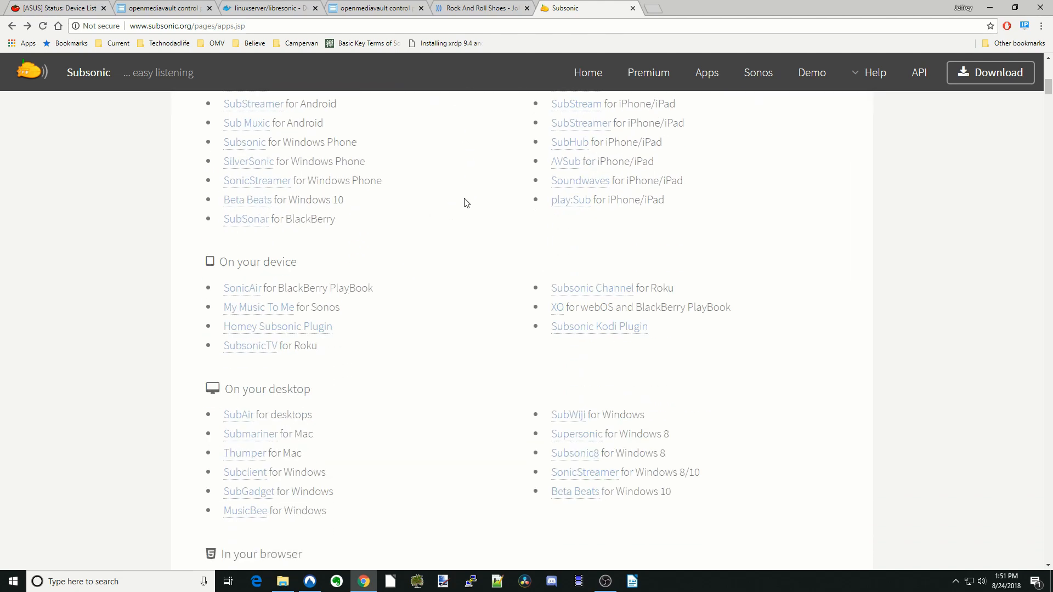
Return to Libresonic and view the About page with version 6.2 and the server log.
left_click(628, 8)
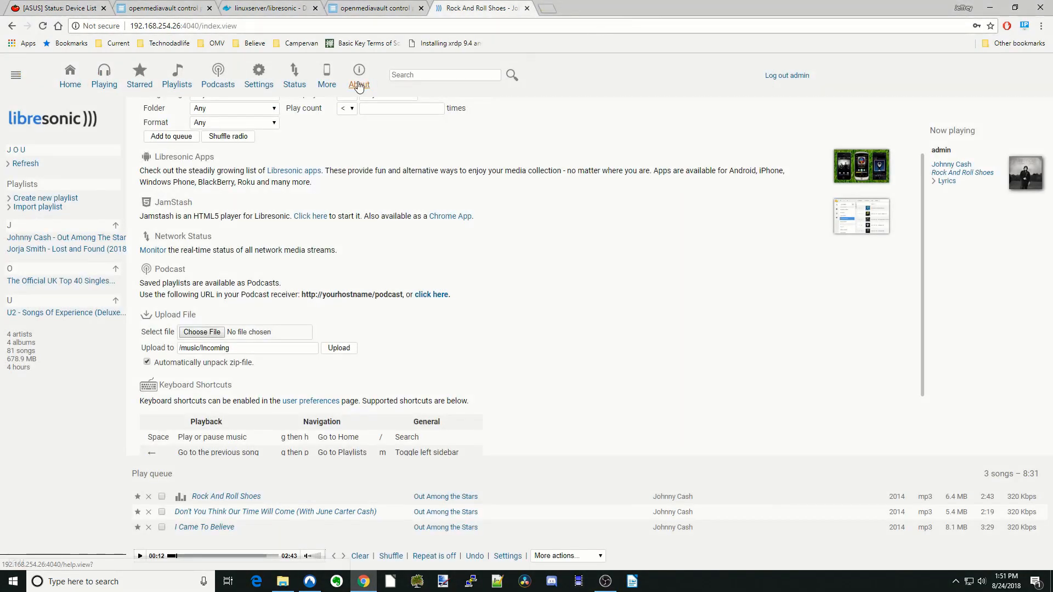
left_click(358, 76)
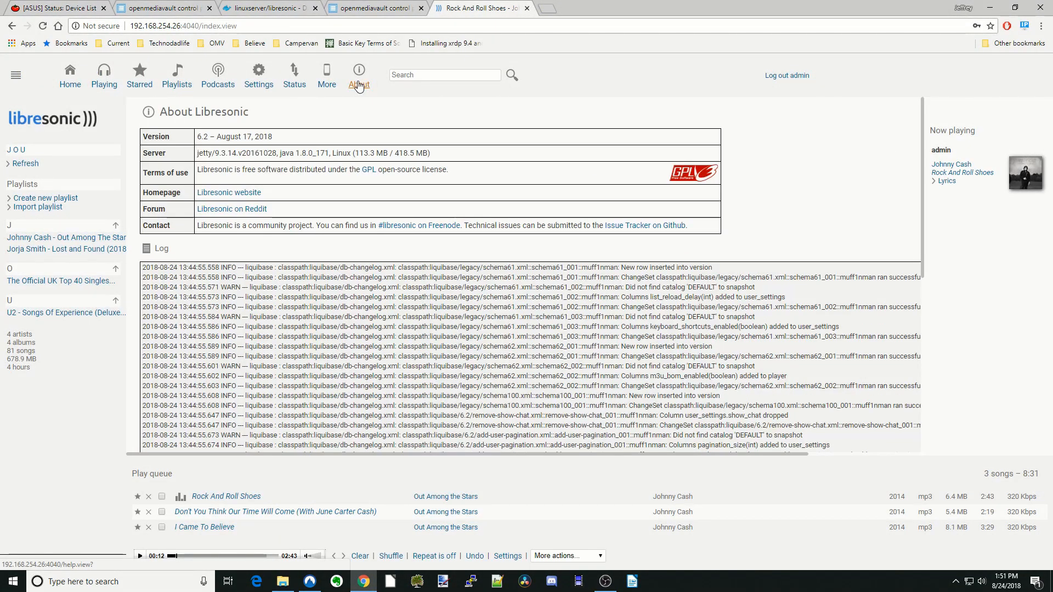
mouse_move(368, 92)
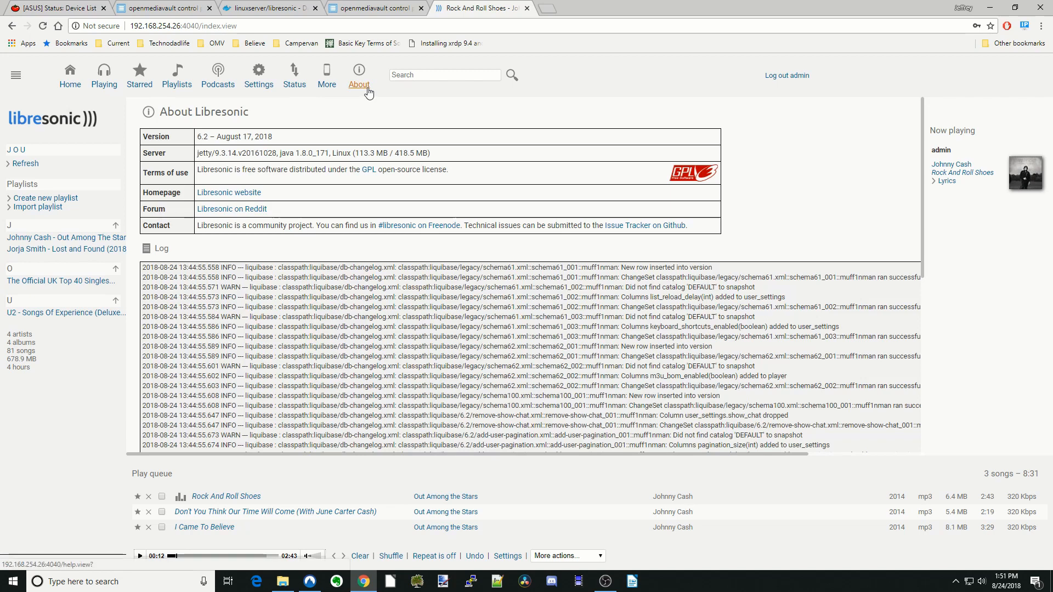